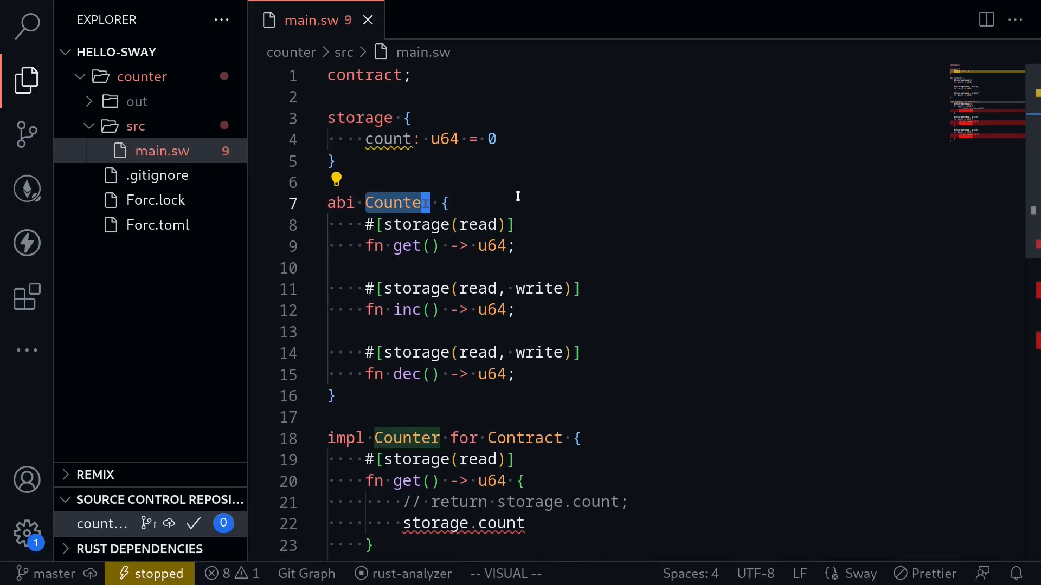
- Focus the workspace so the integrated terminal opens in the counter project folder
{"action": "left_click", "coordinate": [448, 203]}
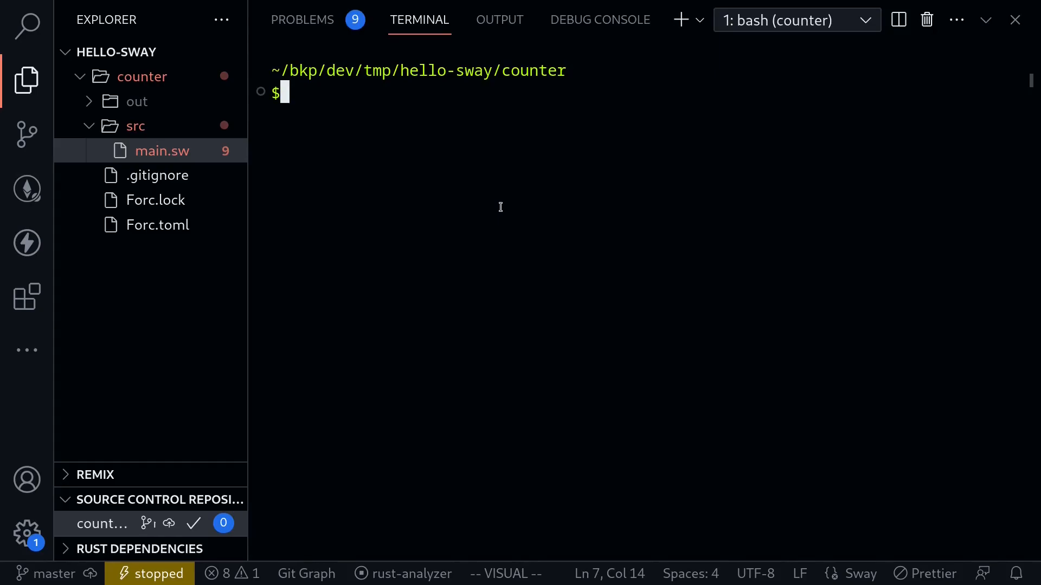
- Run fuelup show and note the active beta-3 toolchain
{"action": "type", "text": "fuelup"}
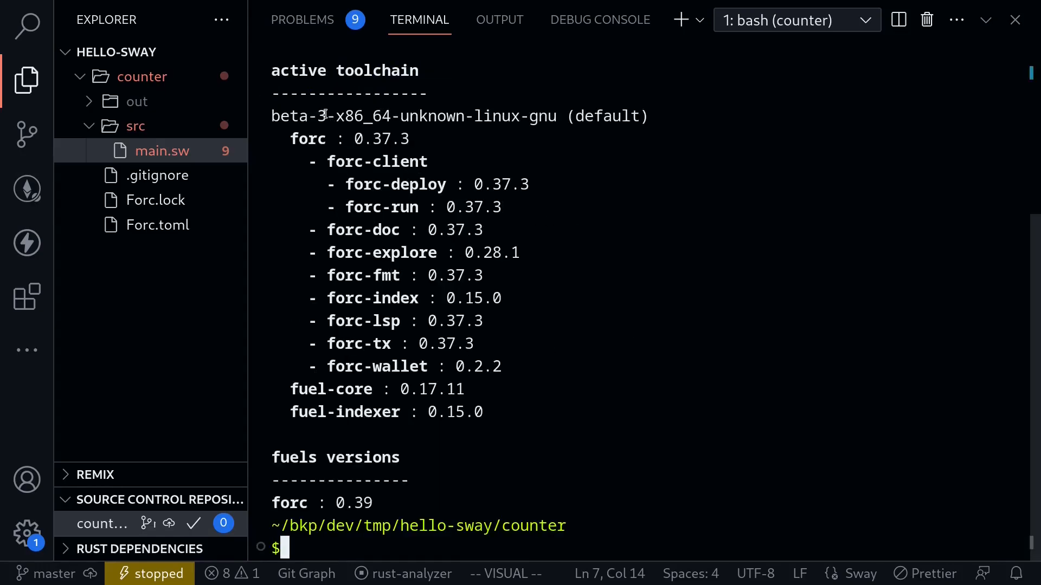
{"action": "double_click", "coordinate": [297, 116]}
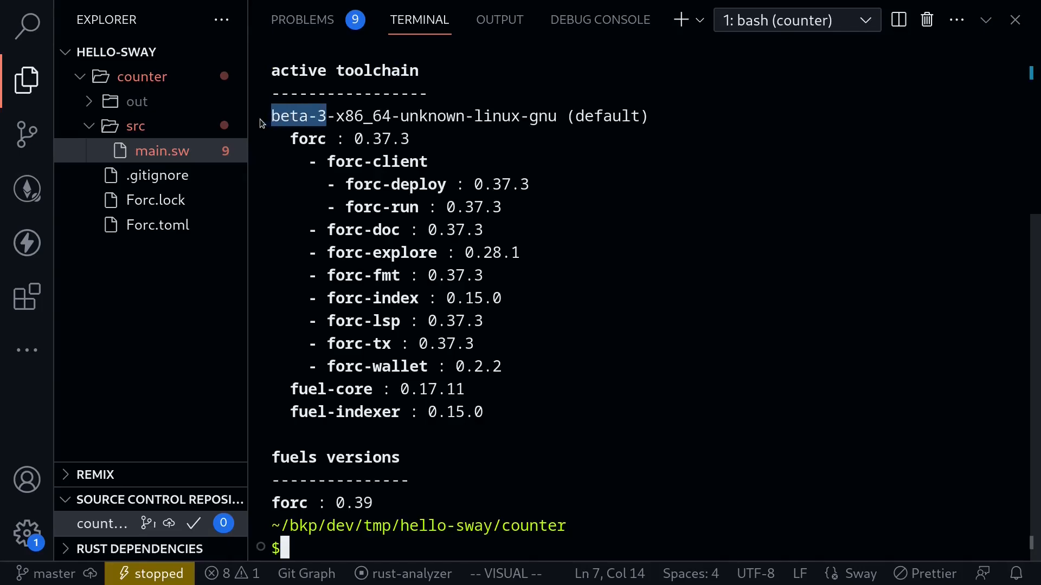
{"action": "left_click", "coordinate": [609, 491]}
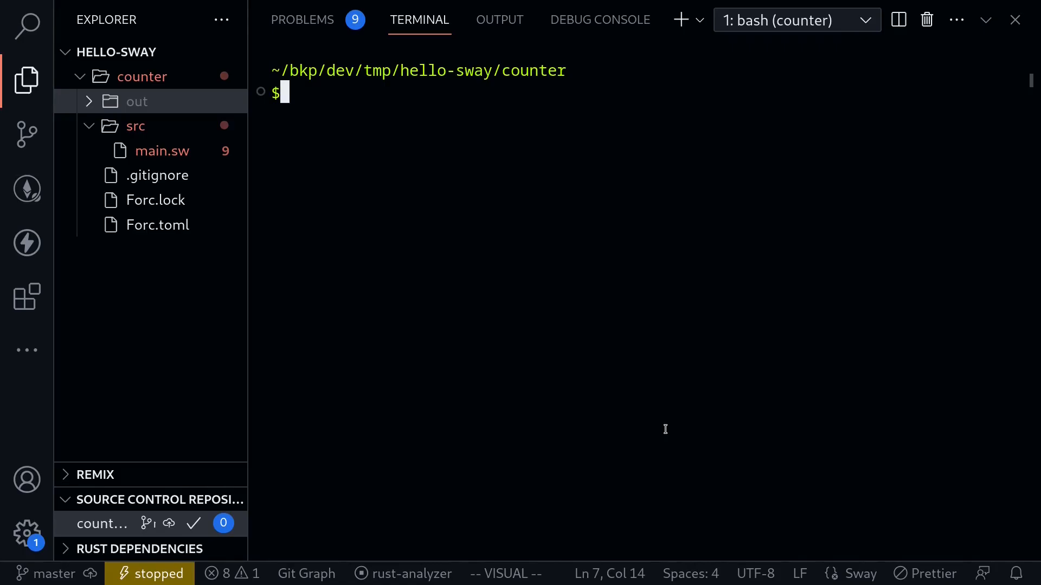
- Run cargo generate --init fuellabs/sway templates/sway-test-rs --name counter and reveal the new tests folder
{"action": "type", "text": "cargo generate --init fuellabs/sway templates/sway-test-rs --name counter"}
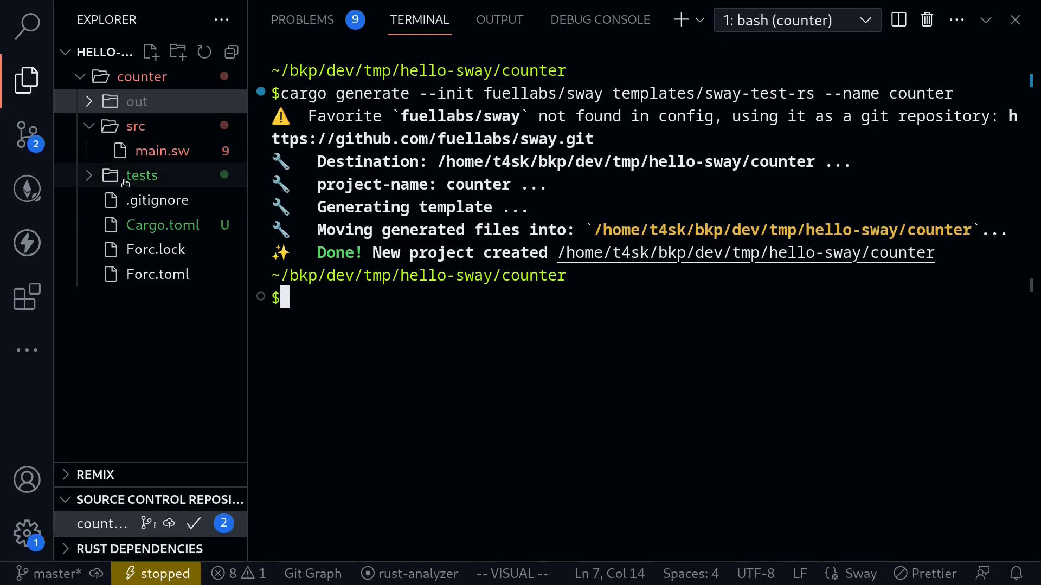
{"action": "left_click", "coordinate": [140, 174]}
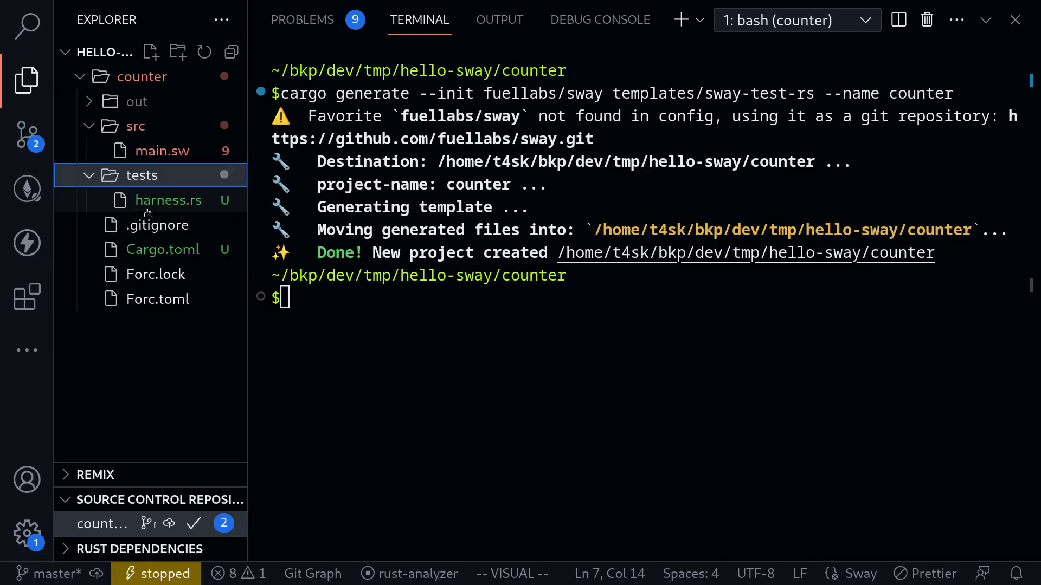
{"action": "mouse_move", "coordinate": [168, 201]}
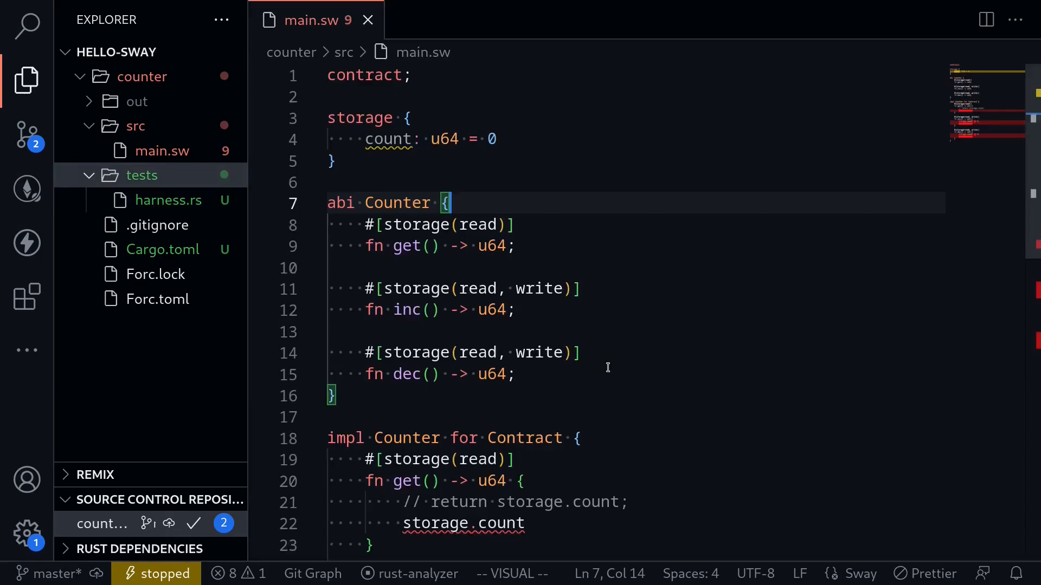
- In tests/harness.rs, replace the placeholder MyContract with Counter after checking the abi name in main.sw
{"action": "left_click", "coordinate": [168, 201]}
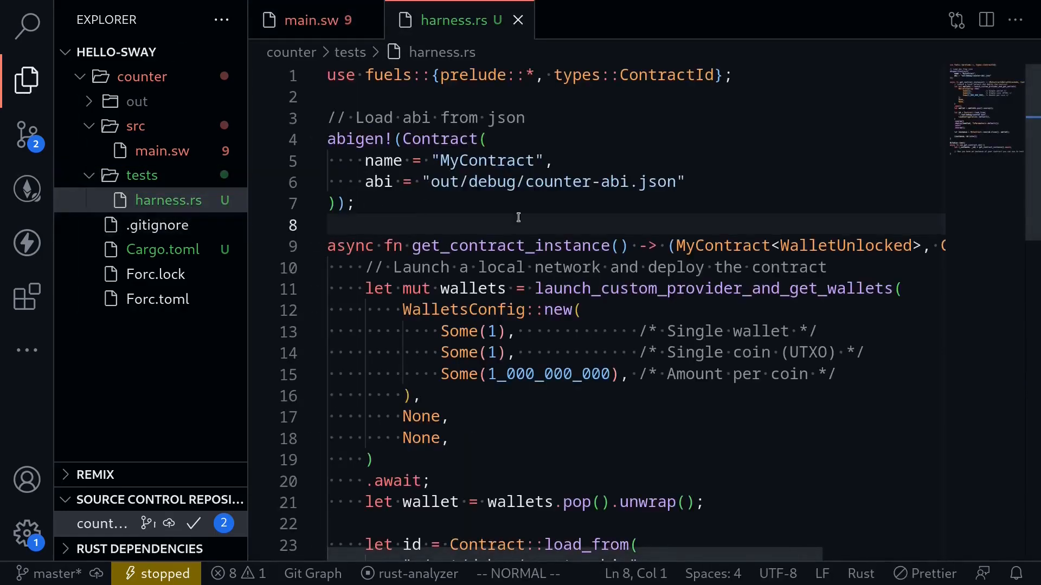
{"action": "mouse_move", "coordinate": [496, 212]}
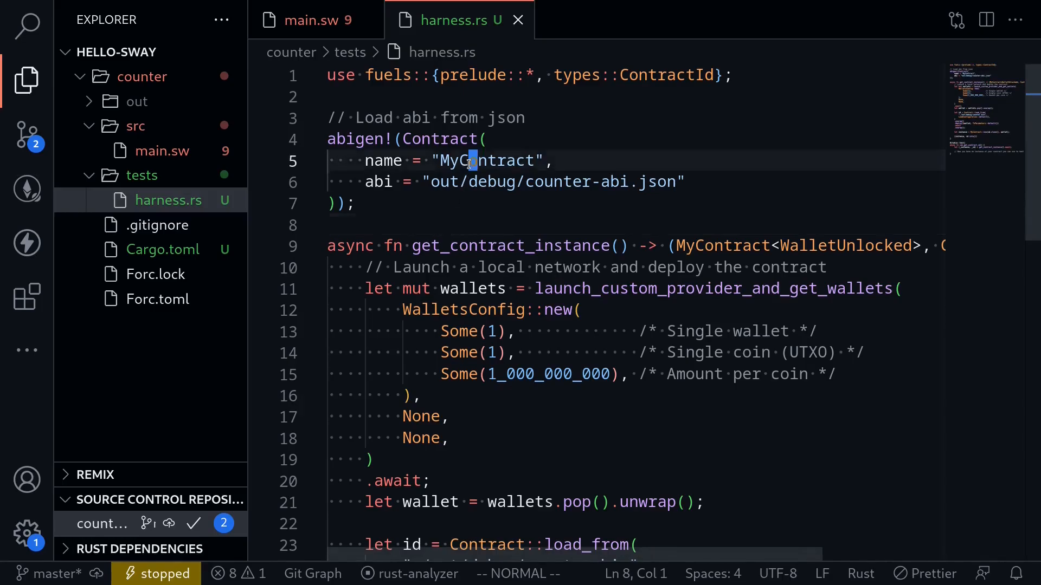
{"action": "double_click", "coordinate": [487, 160]}
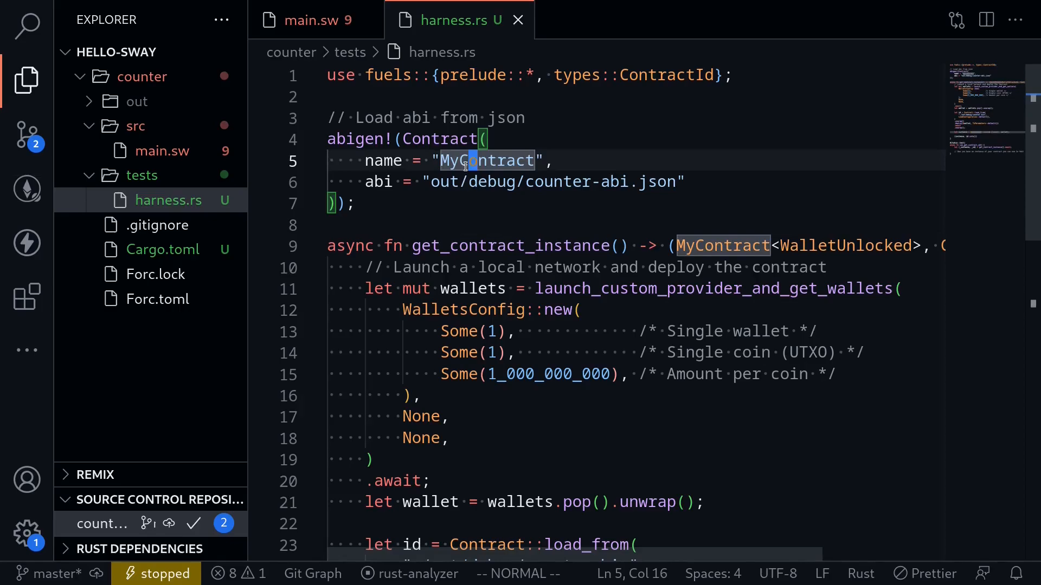
{"action": "key", "text": "v"}
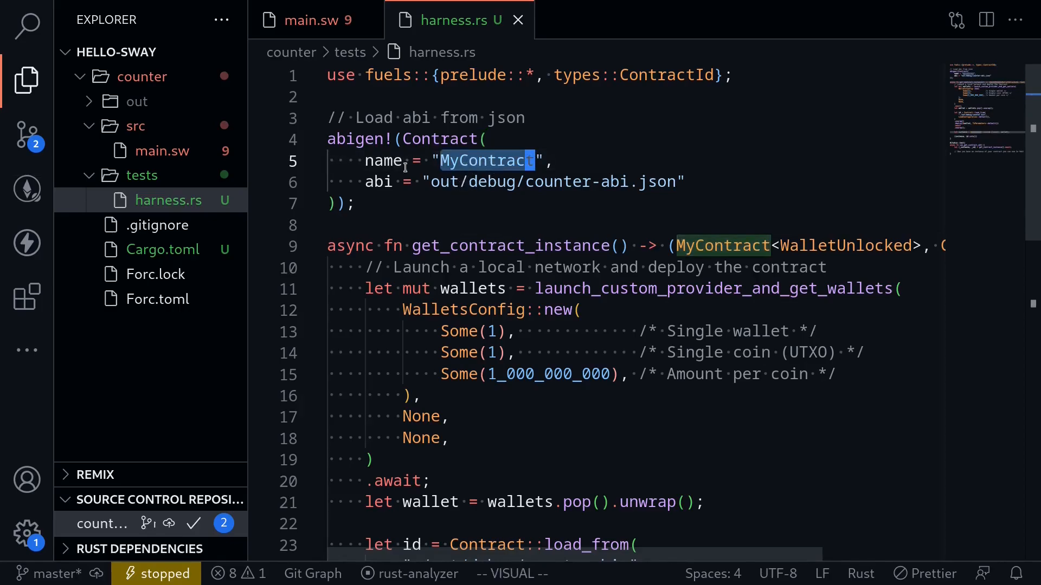
{"action": "left_click", "coordinate": [312, 19]}
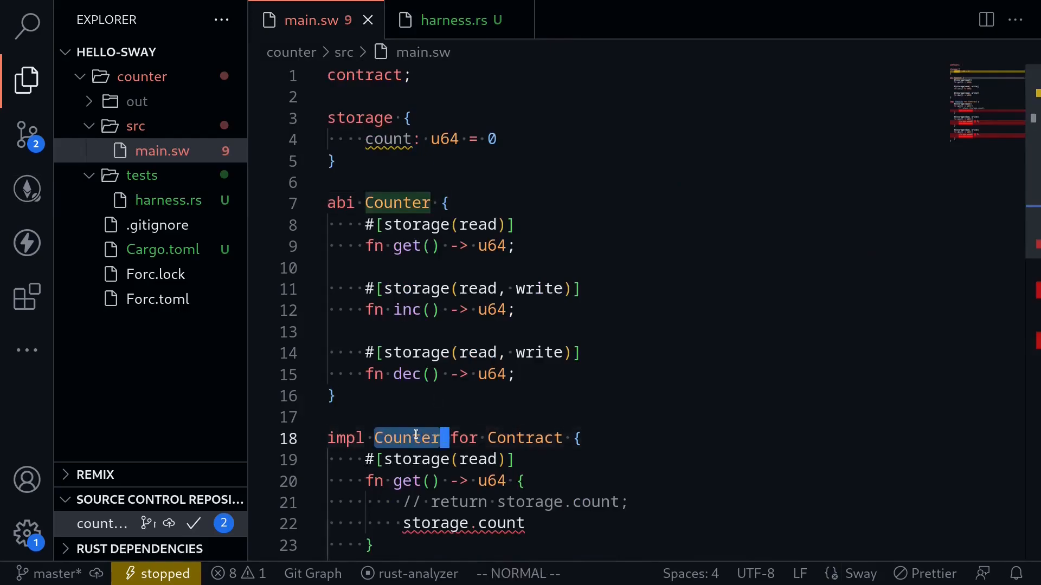
{"action": "left_click", "coordinate": [451, 19]}
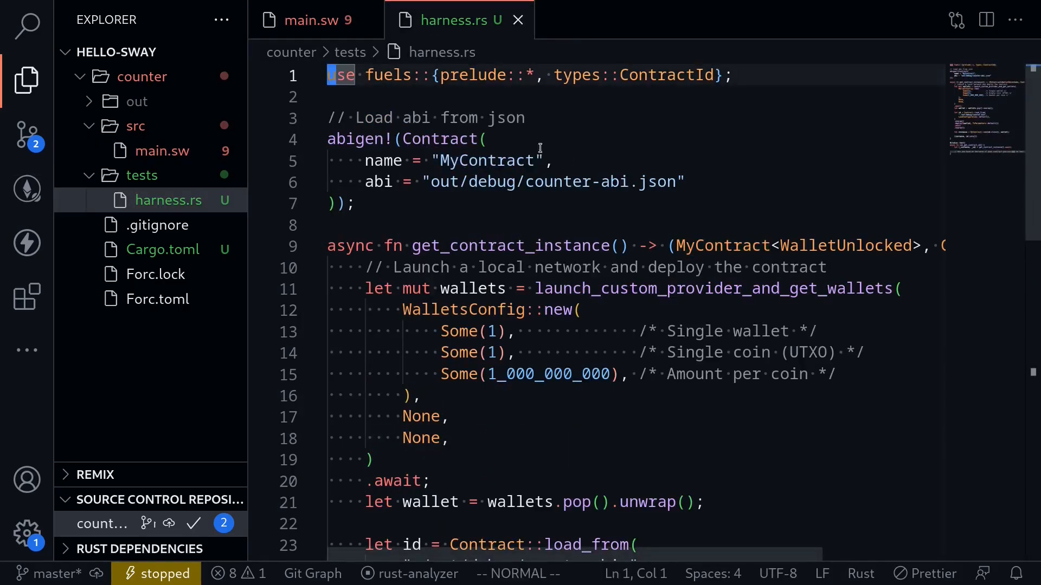
{"action": "type", "text": "Counter::new(id.clone(), wallet);"}
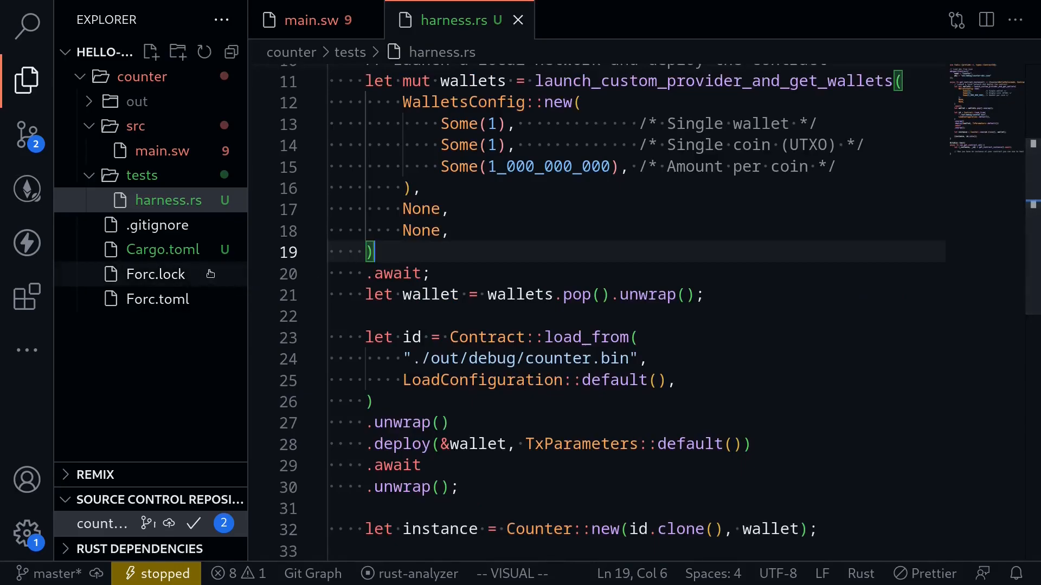
- Change the fuels dev-dependency in Cargo.toml from "0.42" to "0.41"
{"action": "left_click", "coordinate": [163, 249]}
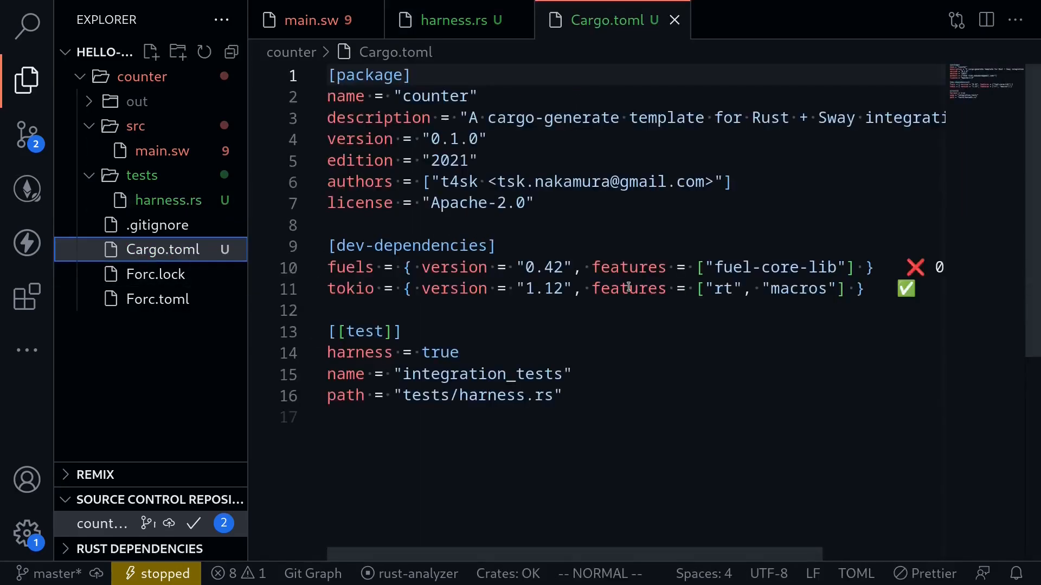
{"action": "left_click", "coordinate": [365, 332]}
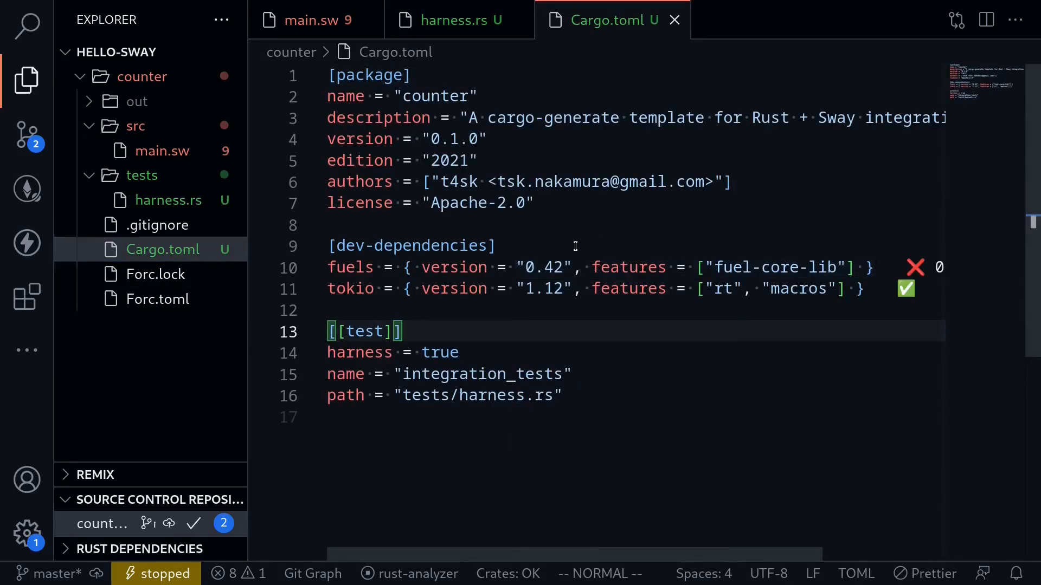
{"action": "double_click", "coordinate": [545, 268]}
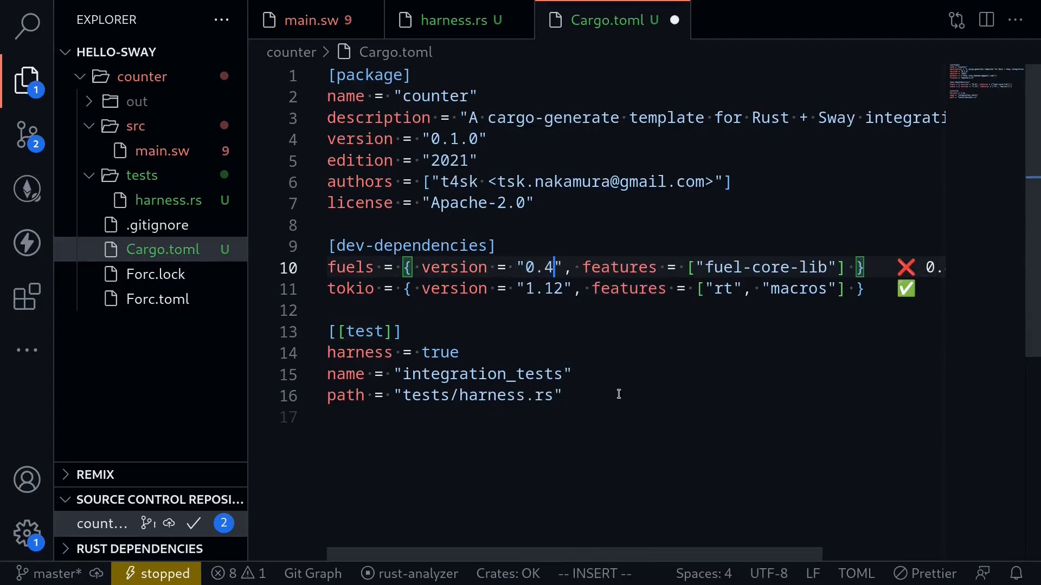
{"action": "type", "text": "1"}
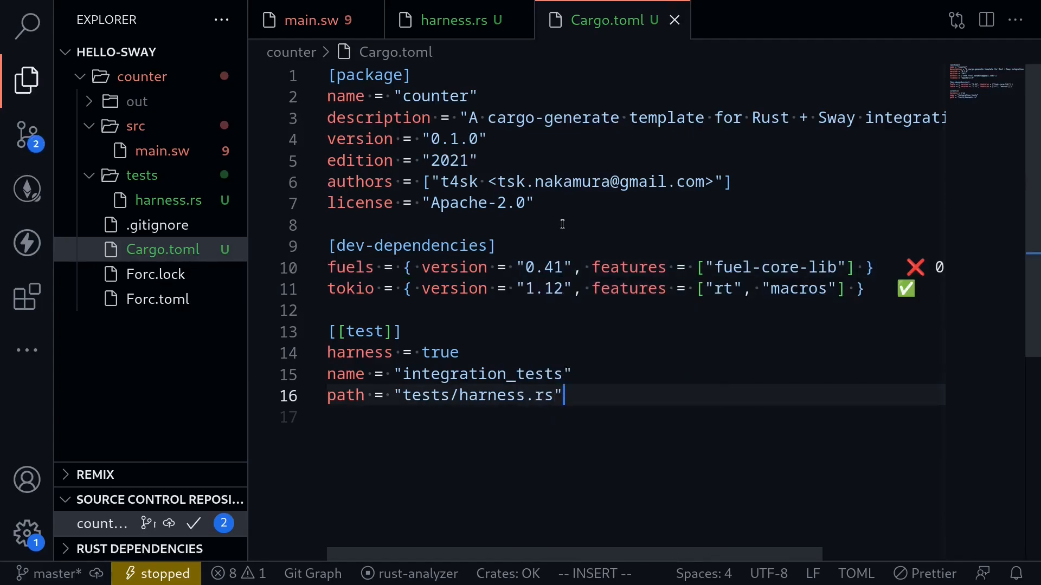
{"action": "left_click", "coordinate": [453, 20]}
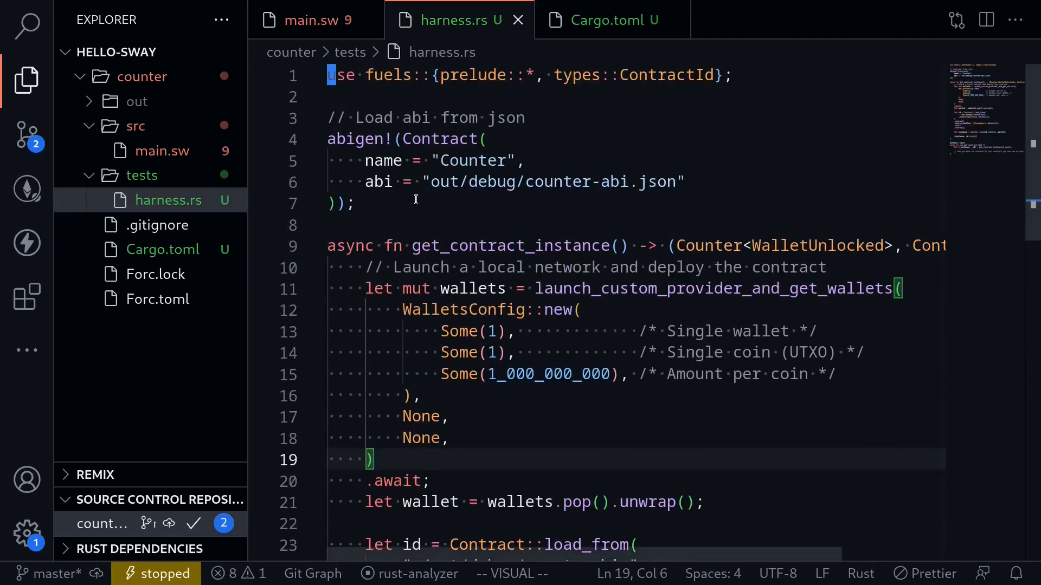
{"action": "mouse_move", "coordinate": [497, 181]}
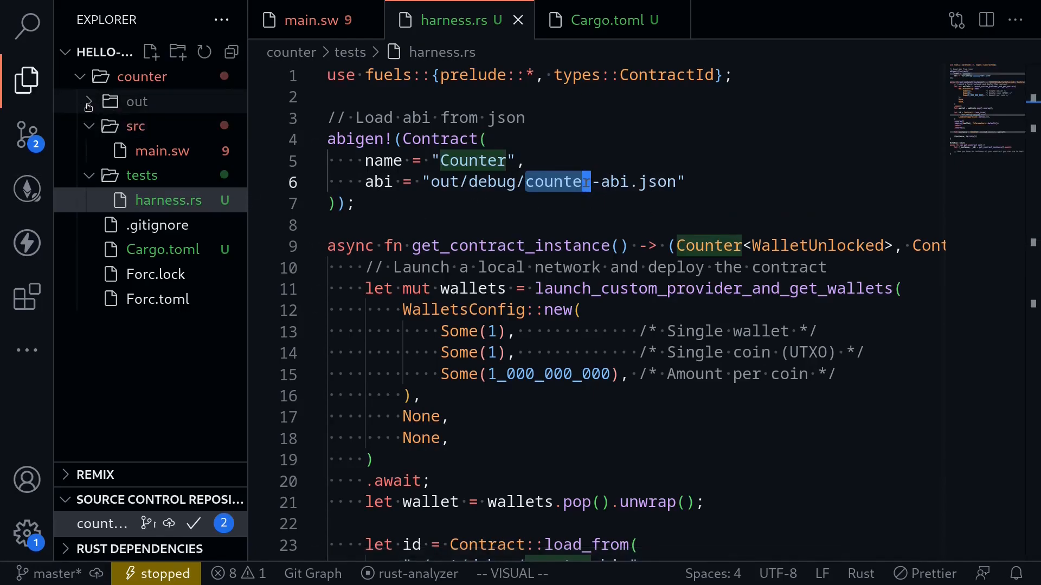
- Reveal out/debug with counter-abi.json and counter.bin after forc build and cargo build
{"action": "left_click", "coordinate": [126, 100]}
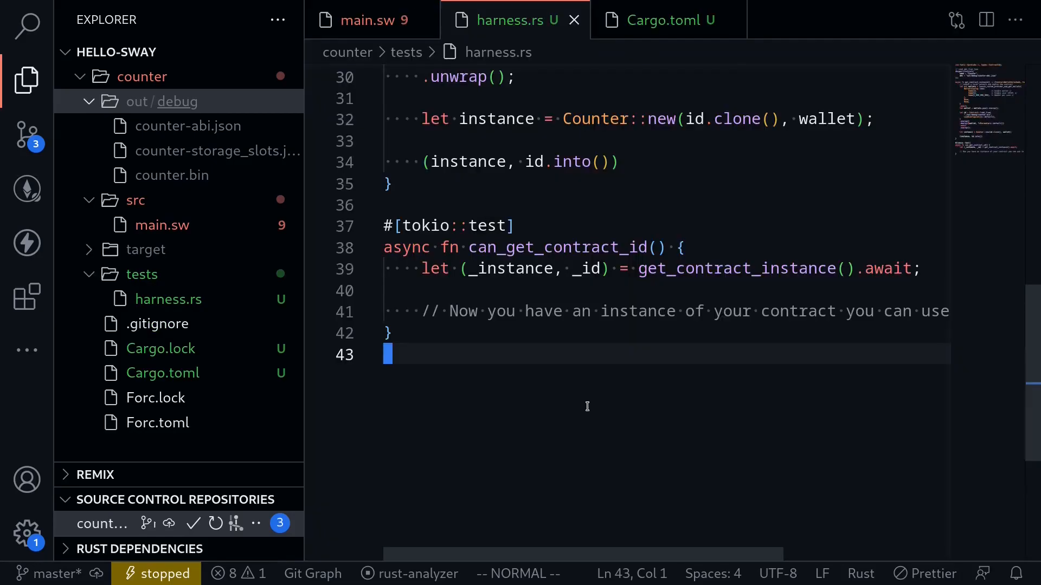
{"action": "mouse_move", "coordinate": [565, 380]}
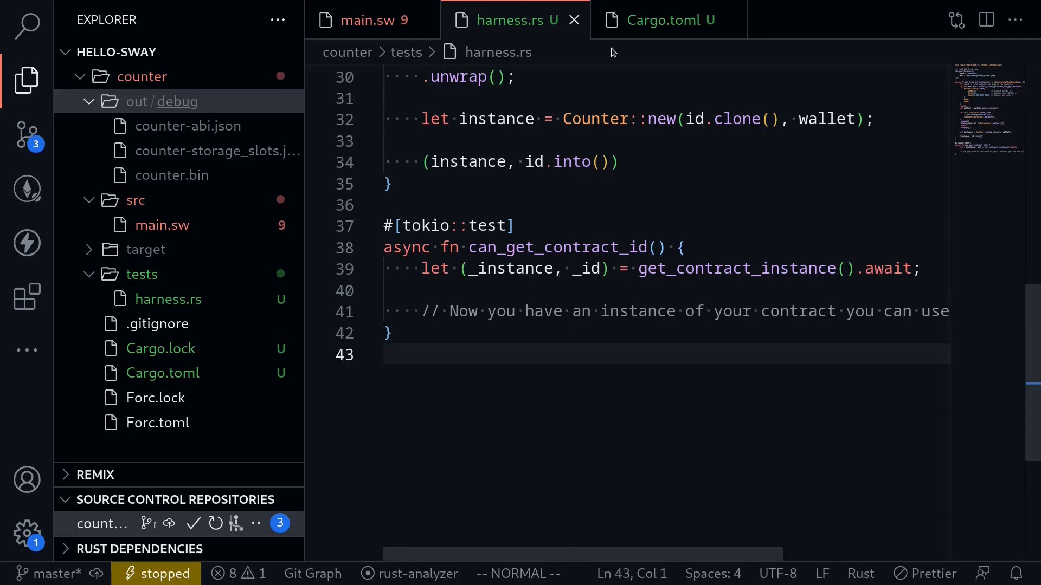
- Rename the harness test to test_inc_and_dec and begin editing its body with instance and id bindings
{"action": "left_click", "coordinate": [368, 19]}
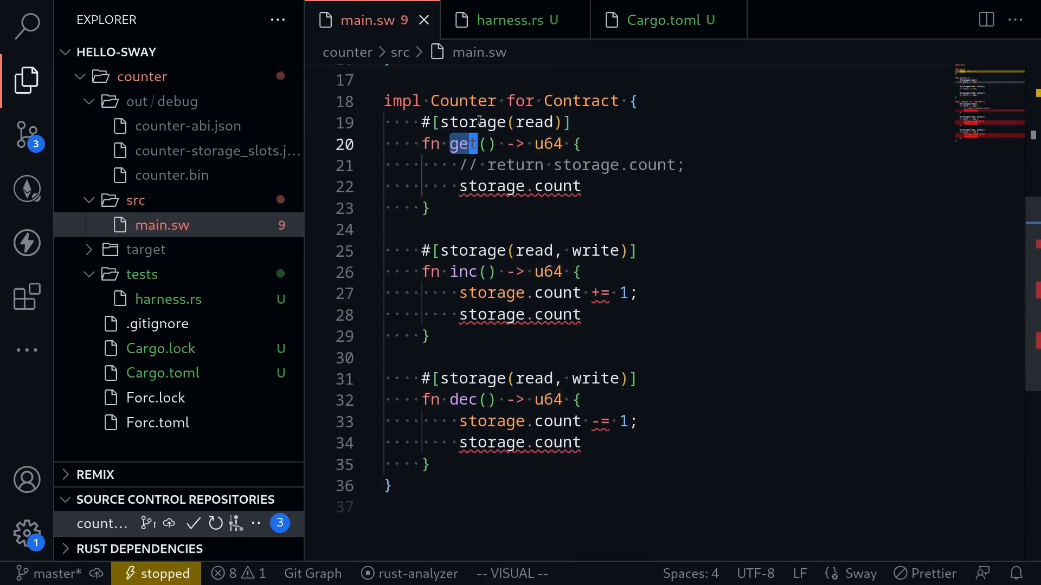
{"action": "left_click", "coordinate": [504, 20]}
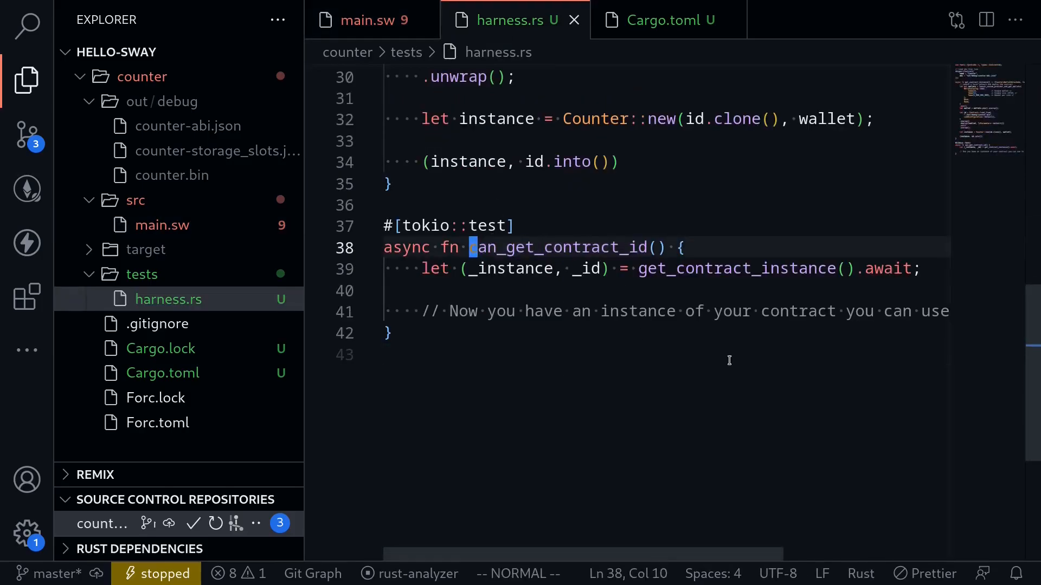
{"action": "type", "text": "tes() {"}
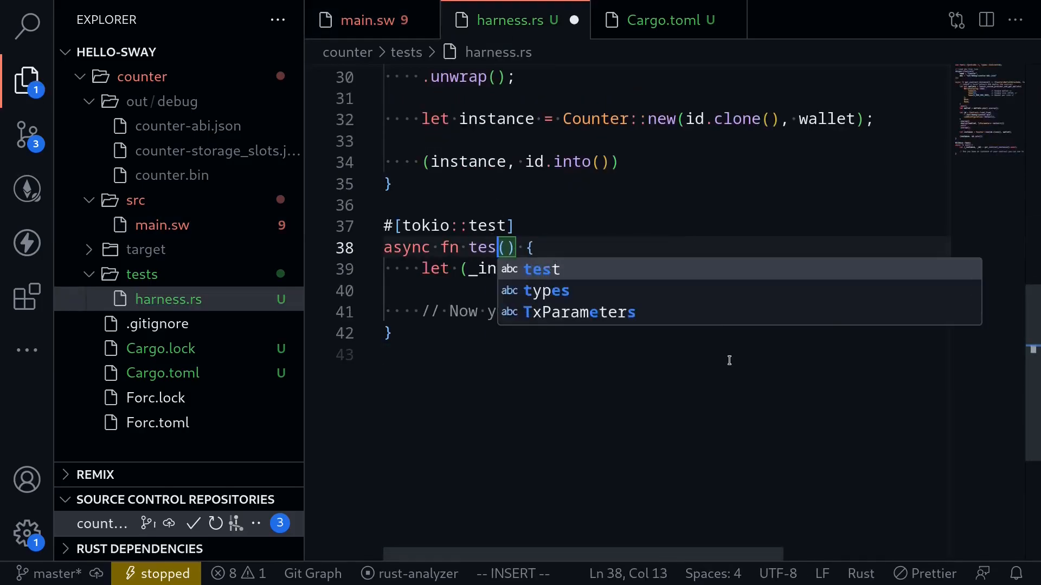
{"action": "type", "text": "t_inc_and"}
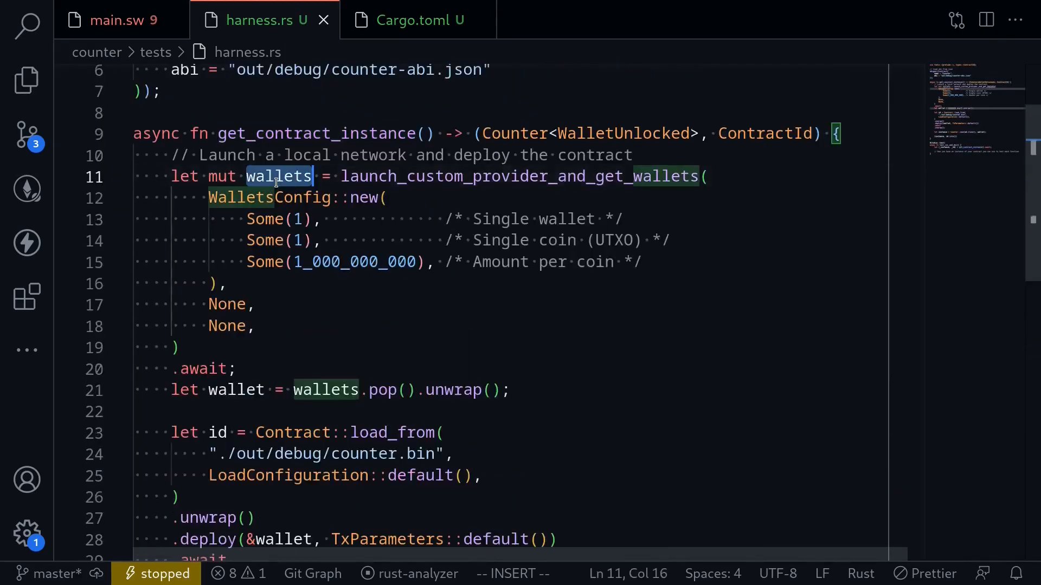
{"action": "scroll", "scroll_direction": "down", "scroll_amount": 3}
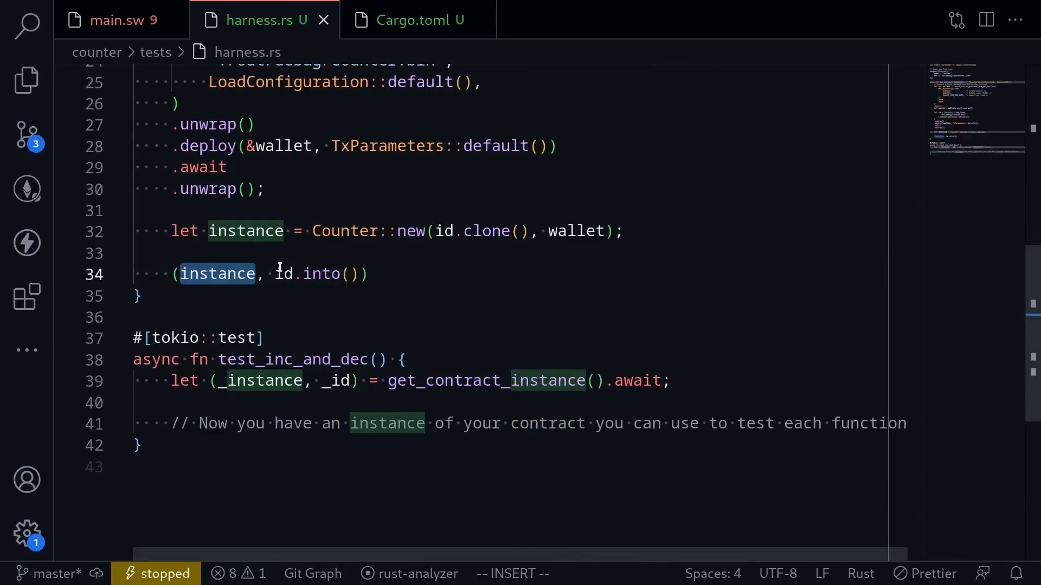
{"action": "left_click", "coordinate": [283, 273]}
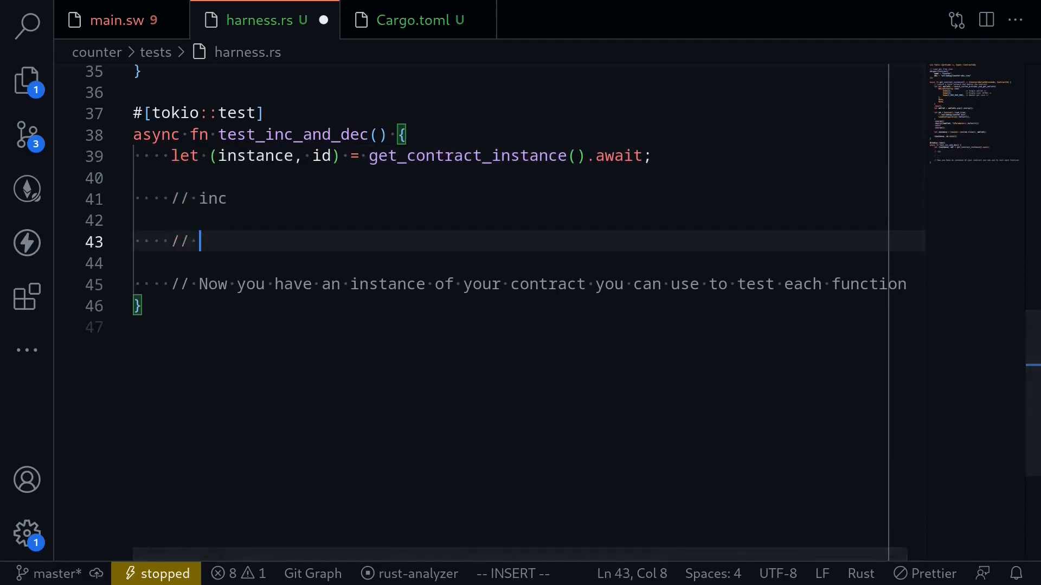
- Add a // dec comment and write let res = instance.methods().inc().call().await.unwrap(); under // inc
{"action": "type", "text": "dec"}
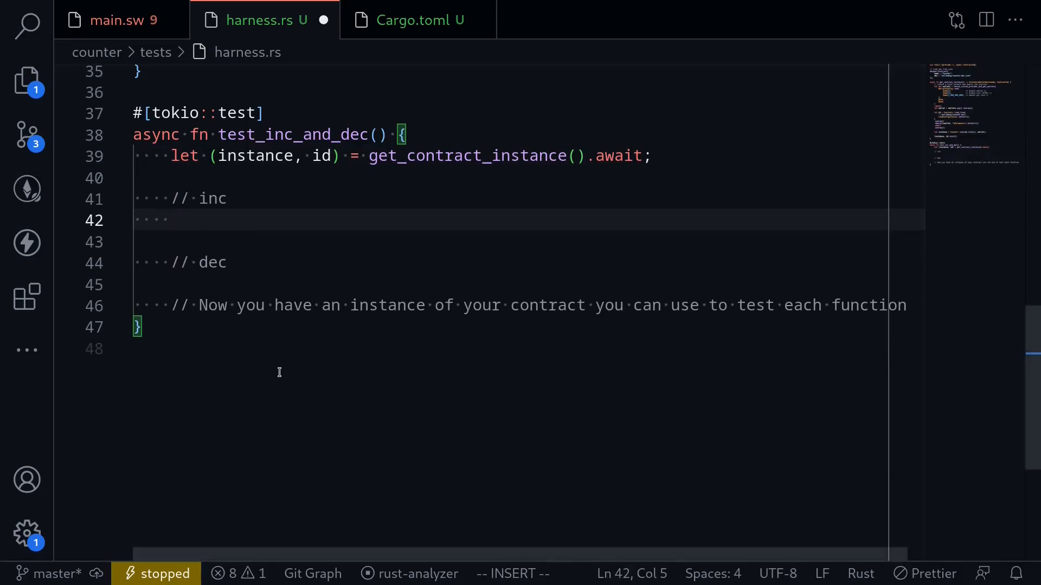
{"action": "mouse_move", "coordinate": [228, 215]}
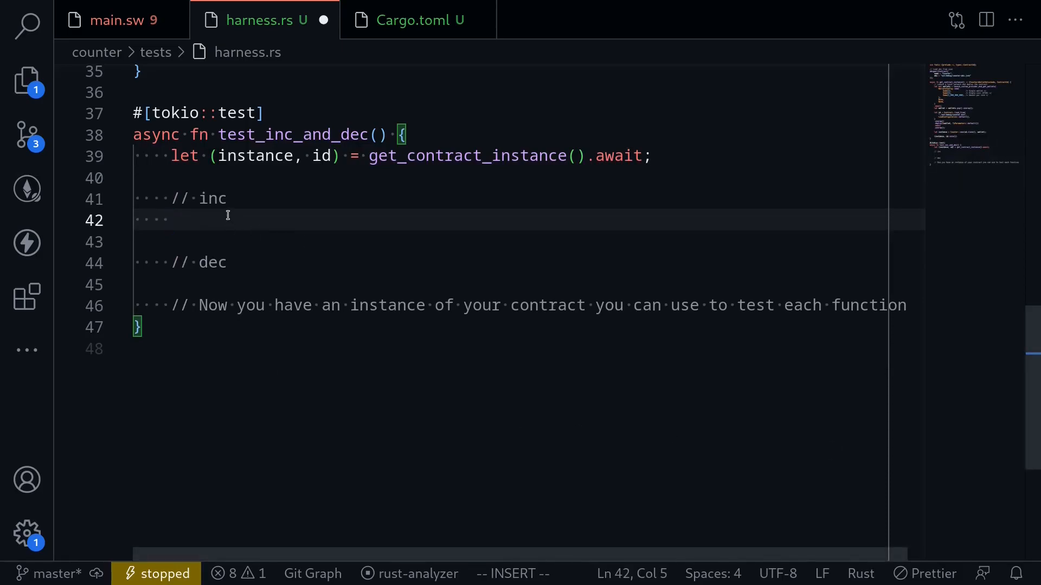
{"action": "left_click", "coordinate": [172, 220]}
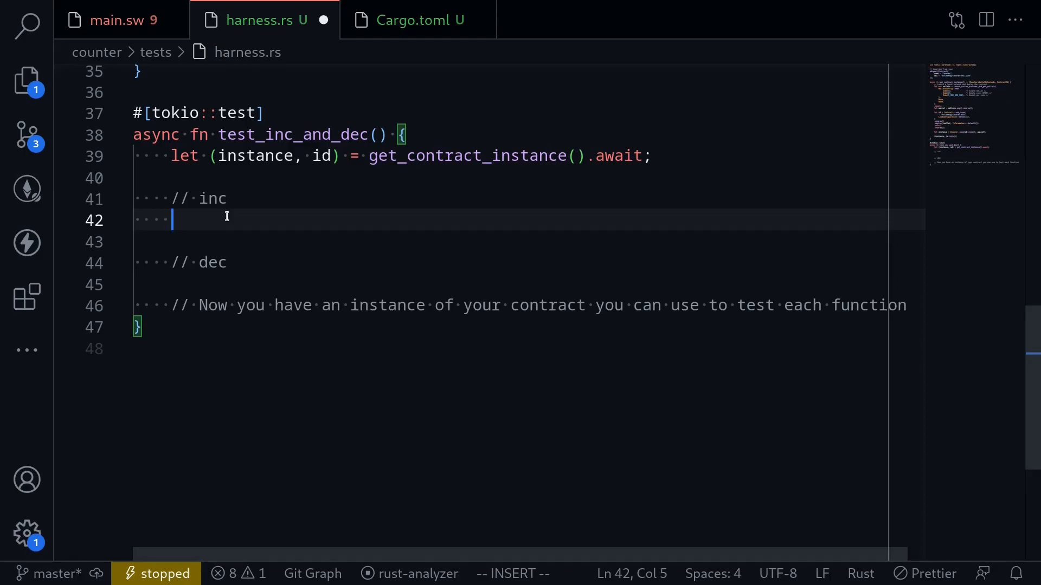
{"action": "type", "text": "instance.methods("}
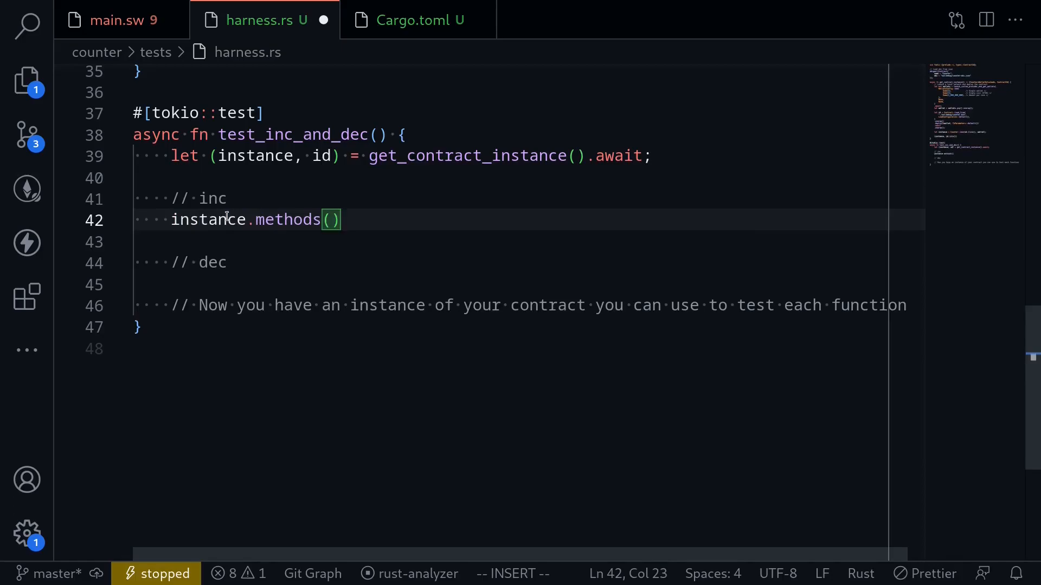
{"action": "type", "text": ".inc"}
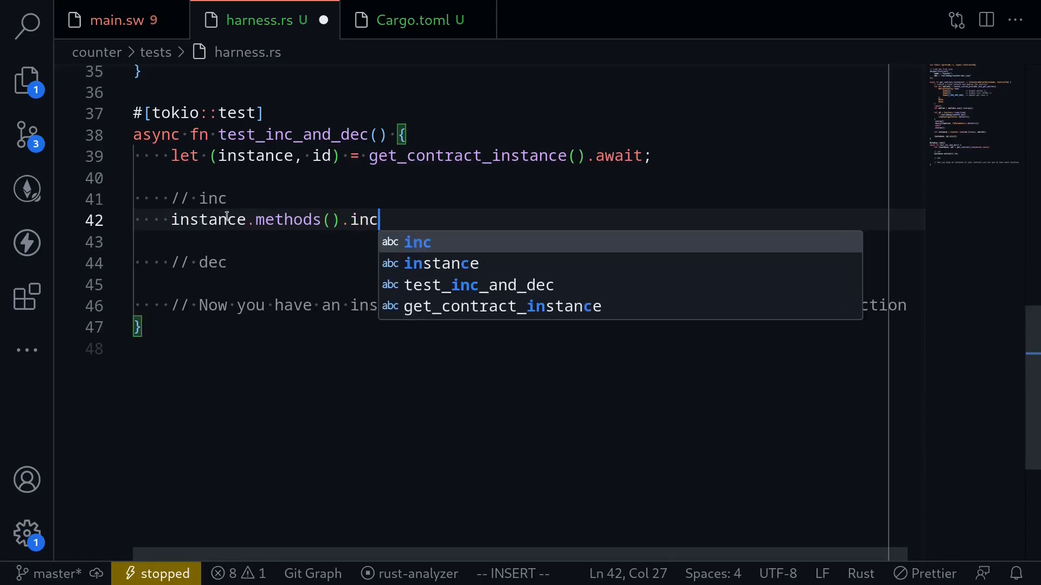
{"action": "type", "text": "().call()"}
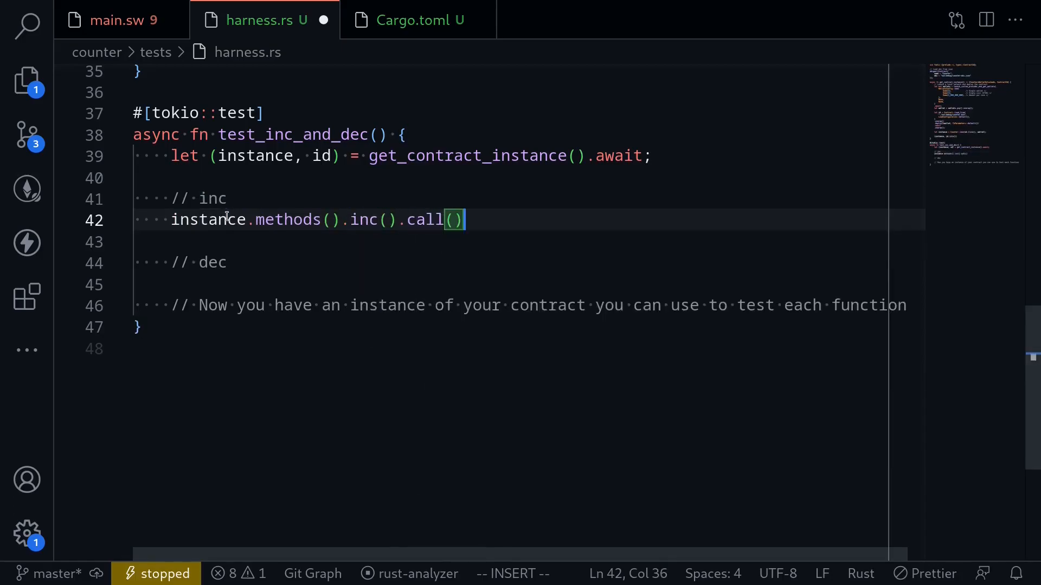
{"action": "type", "text": ".await"}
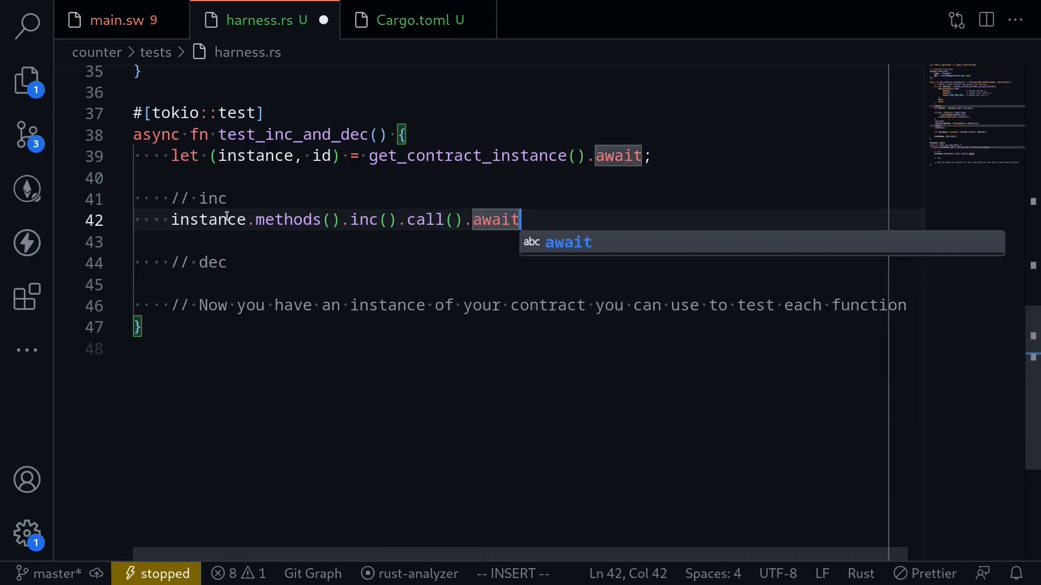
{"action": "type", "text": ".unwrap();"}
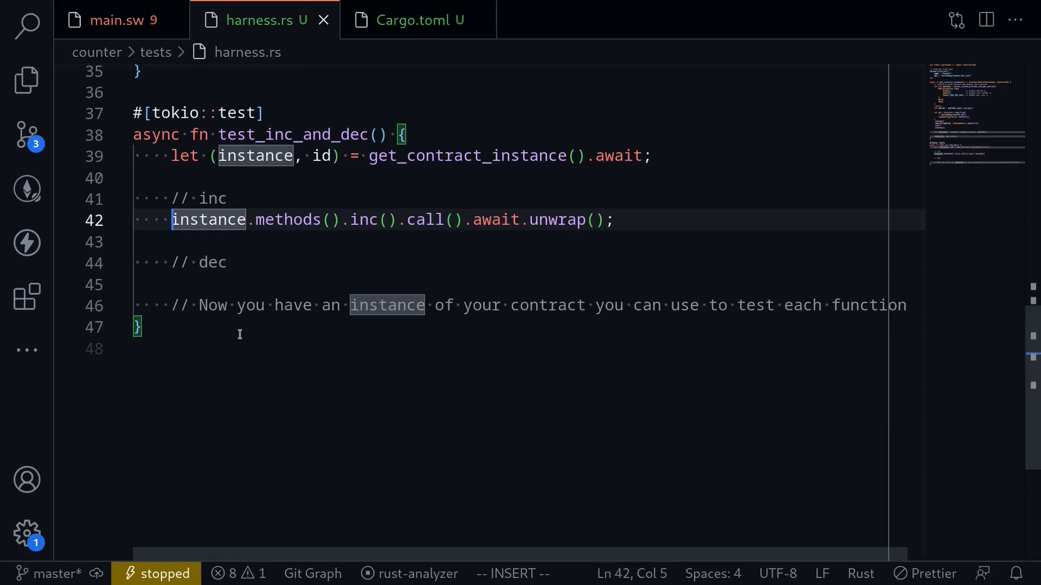
{"action": "type", "text": "let res ="}
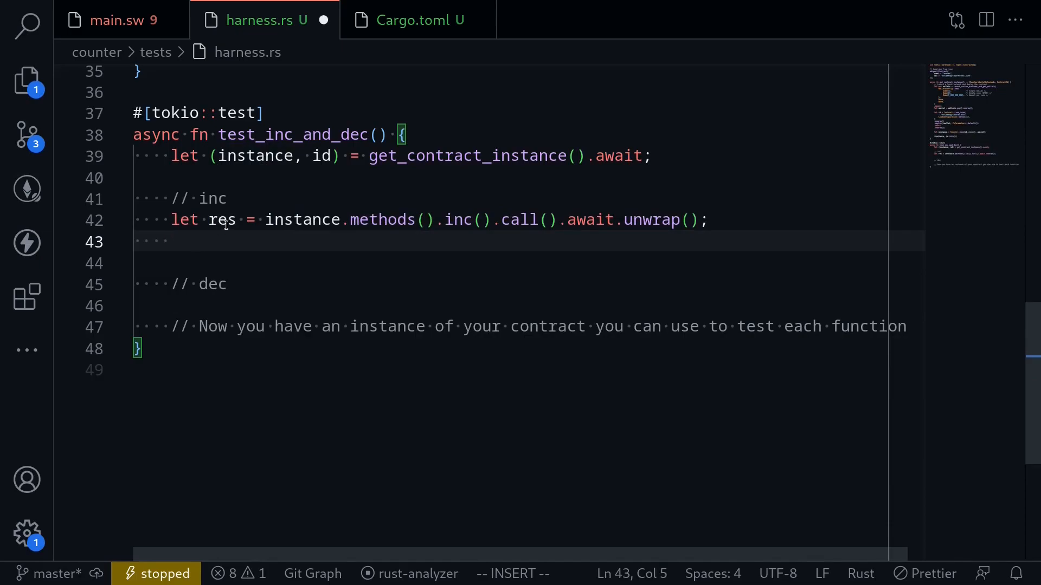
{"action": "mouse_move", "coordinate": [212, 241]}
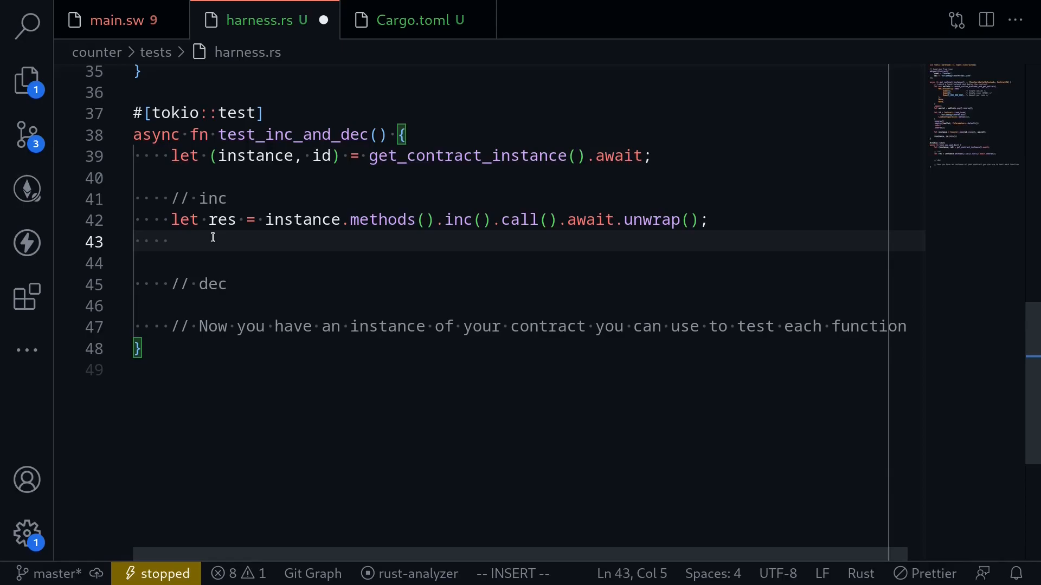
- Pretty-print the inc result with println!("{:#?}", res);
{"action": "type", "text": "println!("}
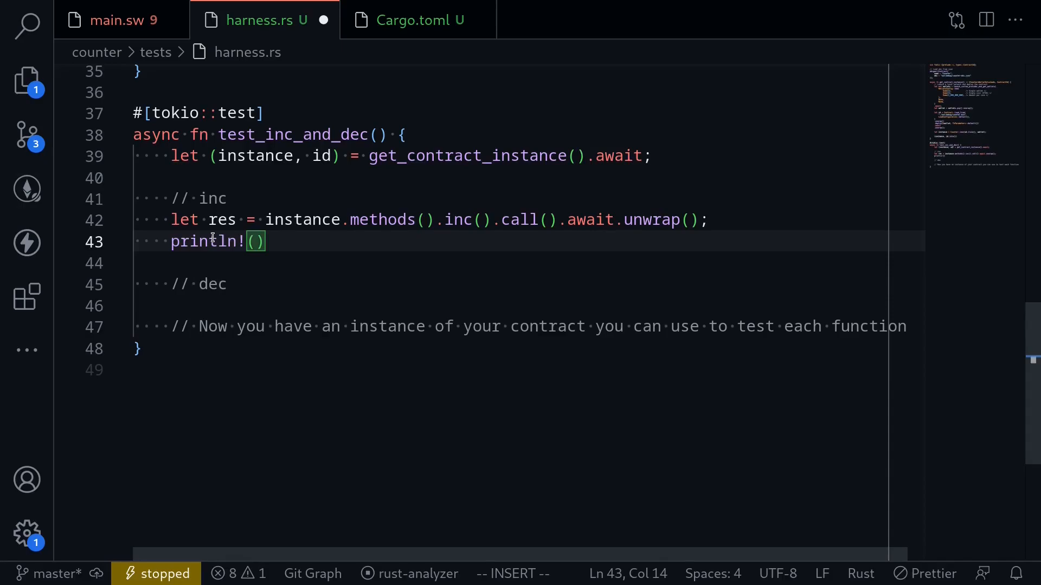
{"action": "type", "text": "\"{\""}
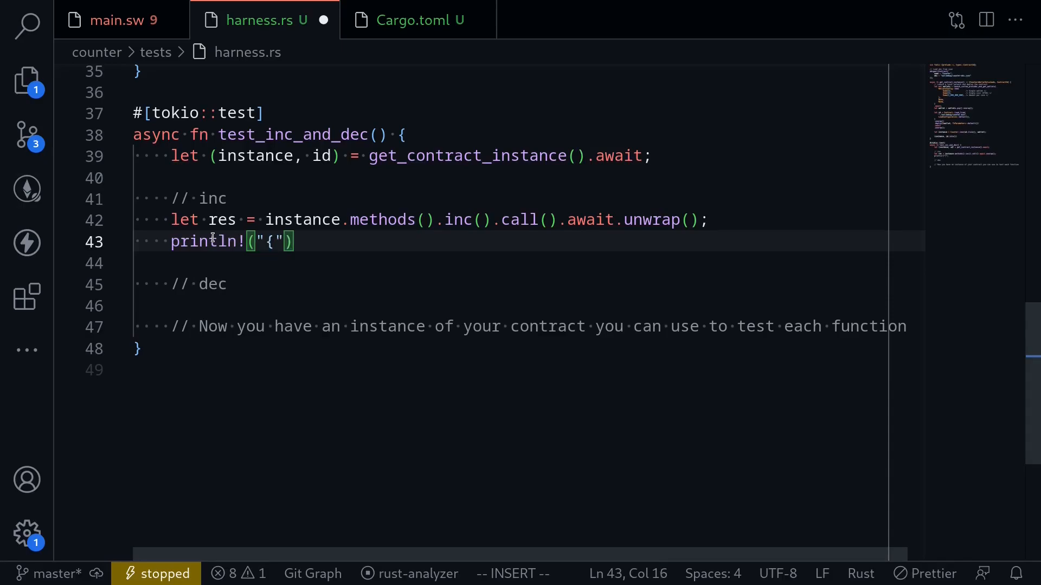
{"action": "type", "text": ":#}"}
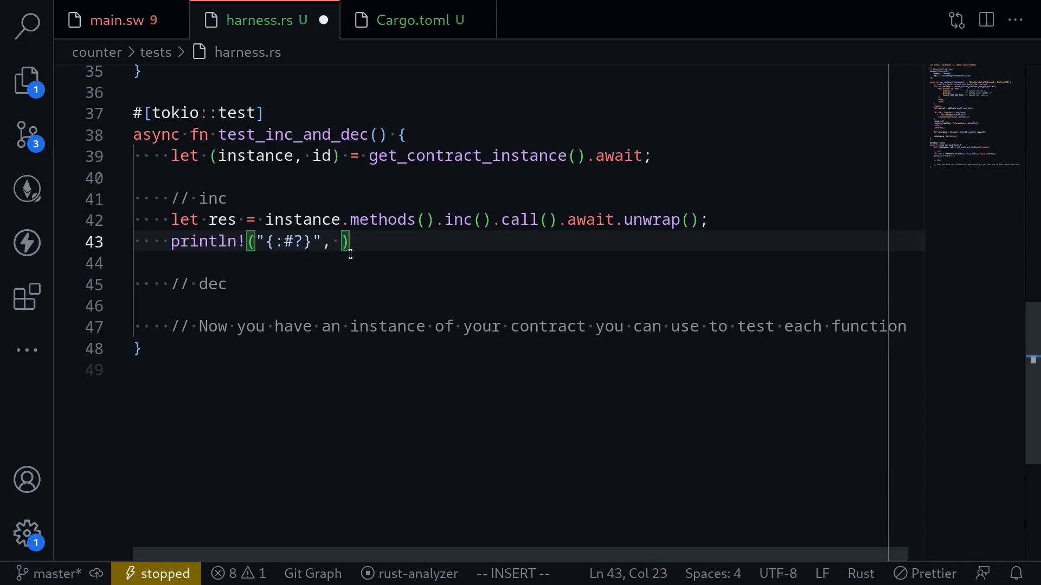
{"action": "double_click", "coordinate": [222, 220]}
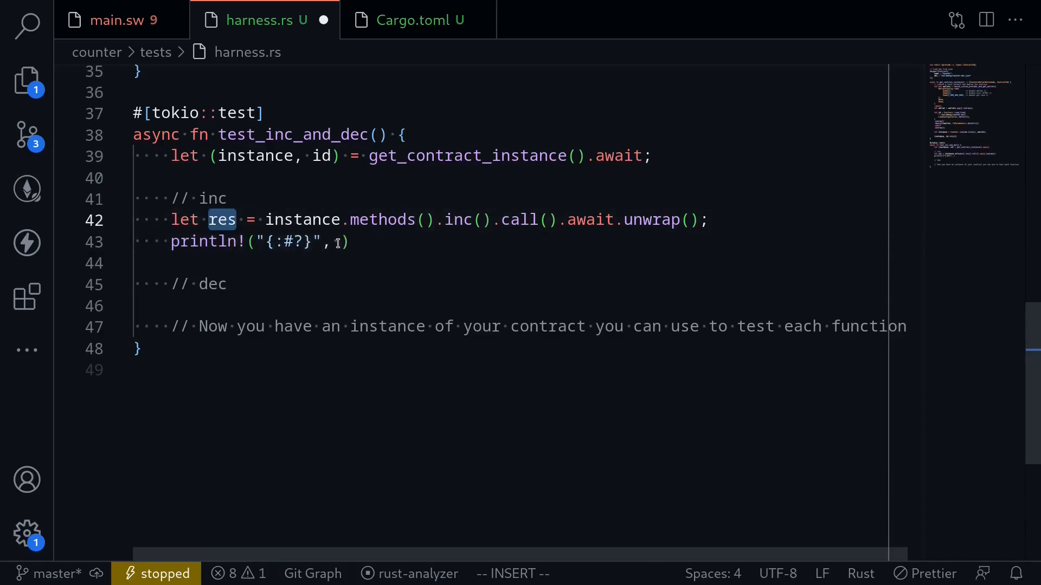
{"action": "type", "text": "res"}
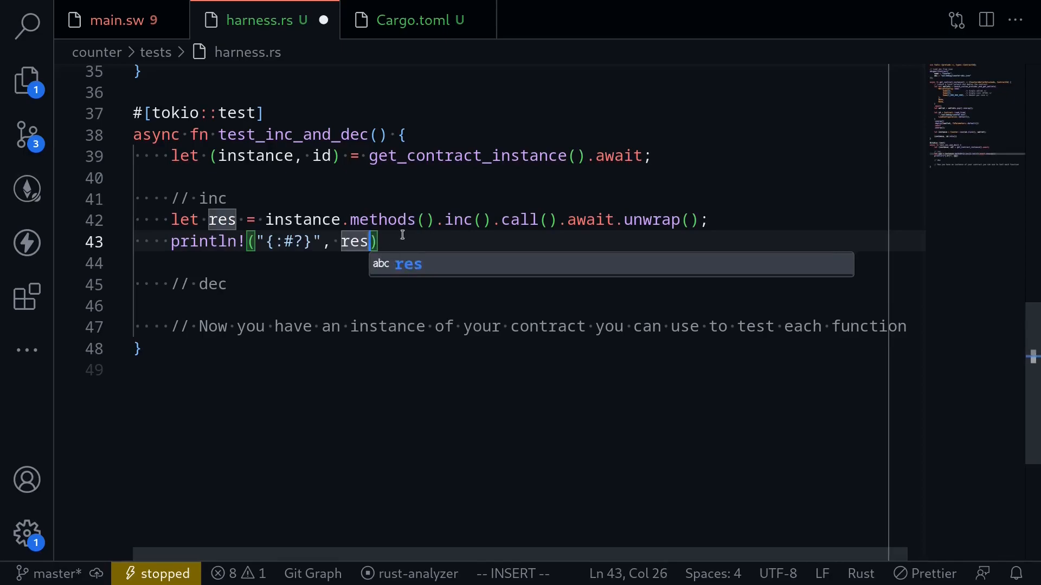
{"action": "type", "text": ";"}
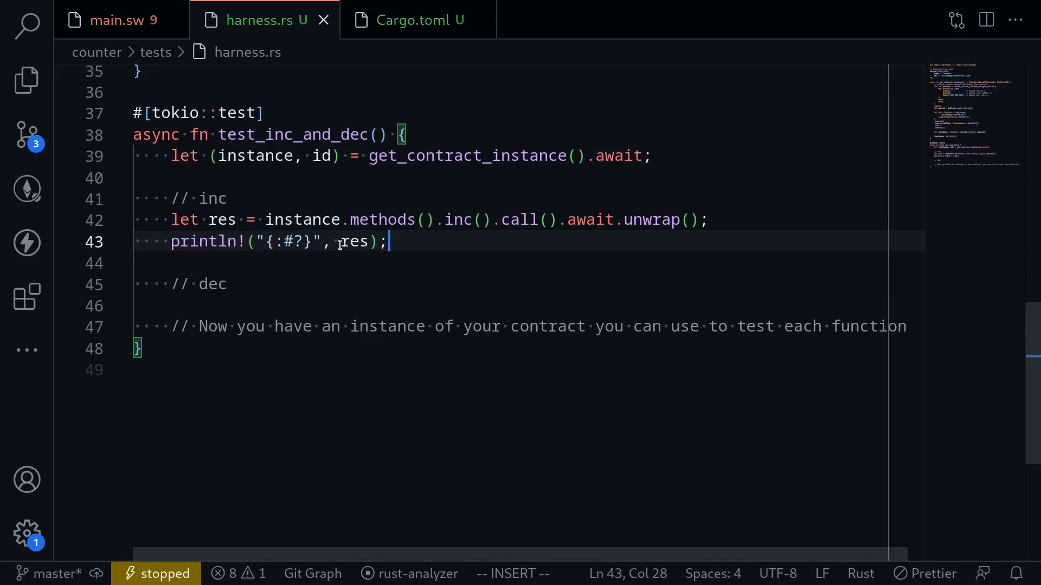
{"action": "mouse_move", "coordinate": [412, 267]}
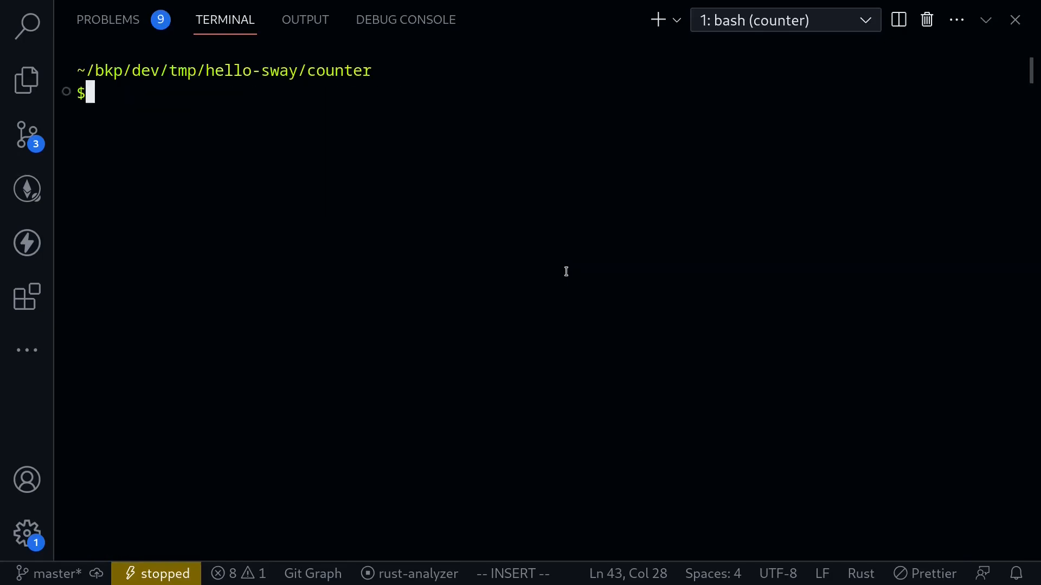
- Run cargo test in the terminal, then comment out the println! of res with //
{"action": "type", "text": "cargo test"}
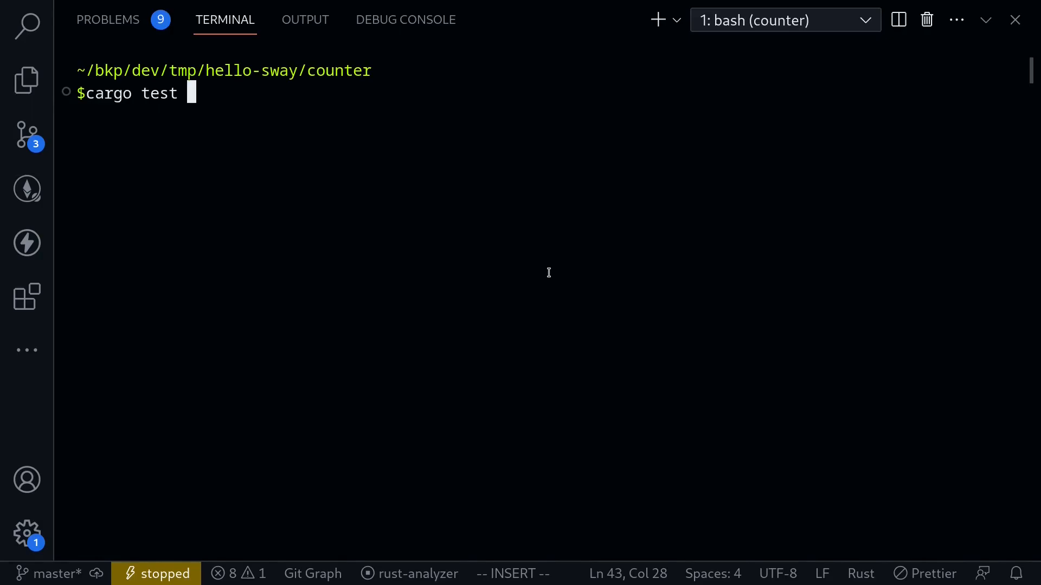
{"action": "type", "text": "--"}
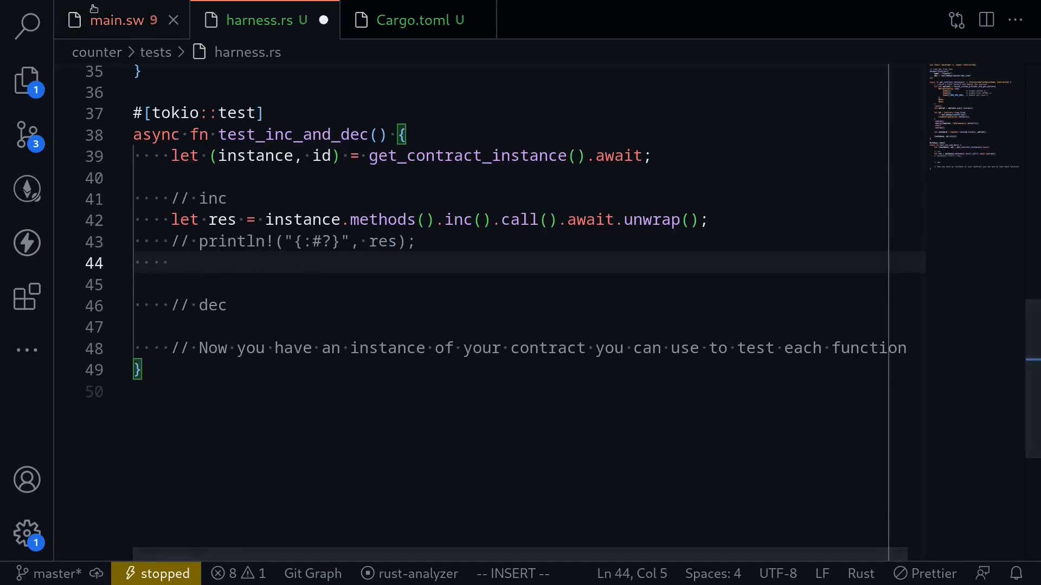
- Add assert_eq!(res.value, 1); after the inc call, checking main.sw's functions alongside
{"action": "left_click", "coordinate": [120, 20]}
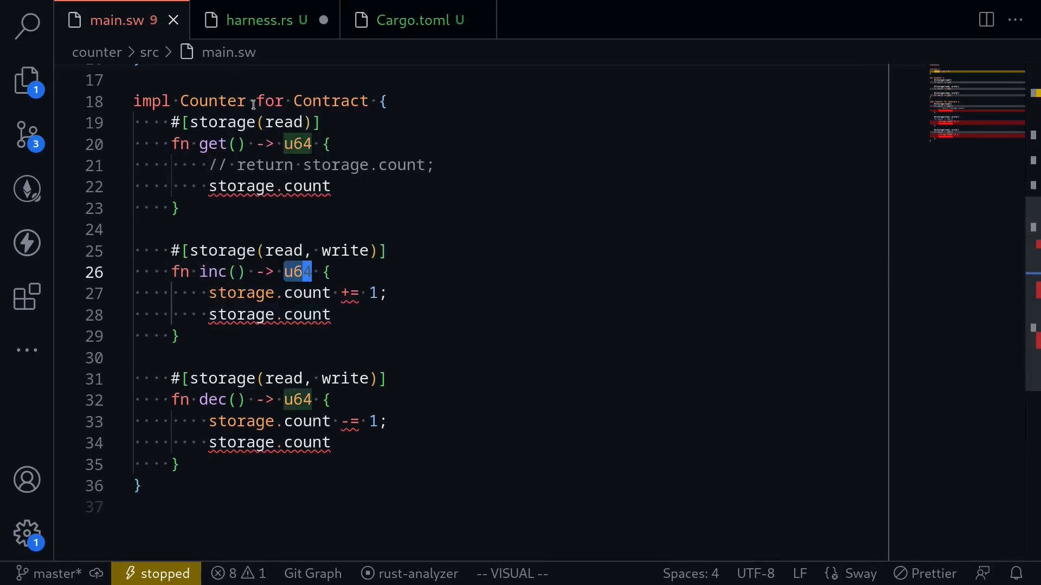
{"action": "left_click", "coordinate": [264, 20]}
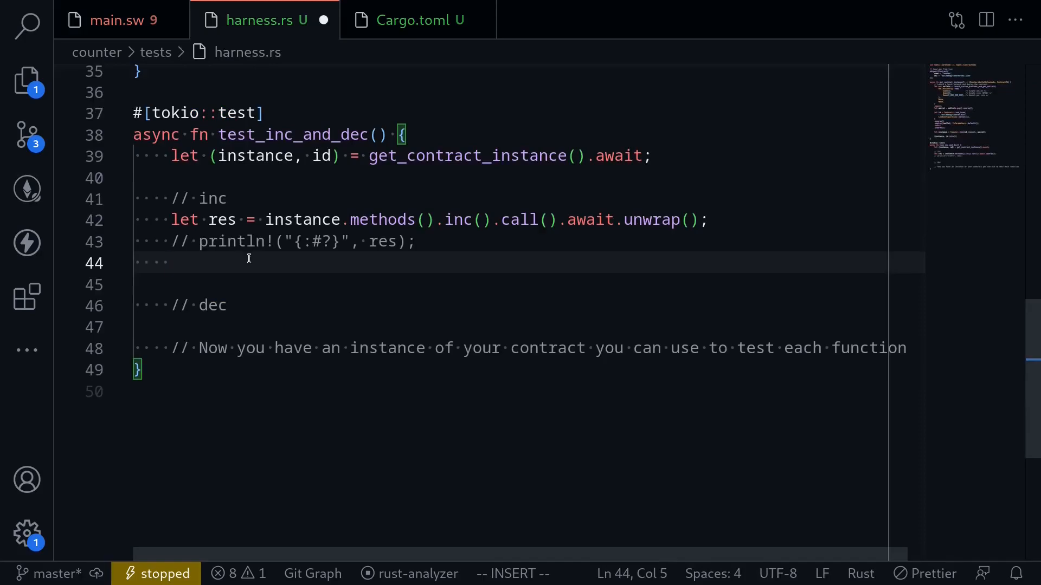
{"action": "left_click", "coordinate": [172, 262]}
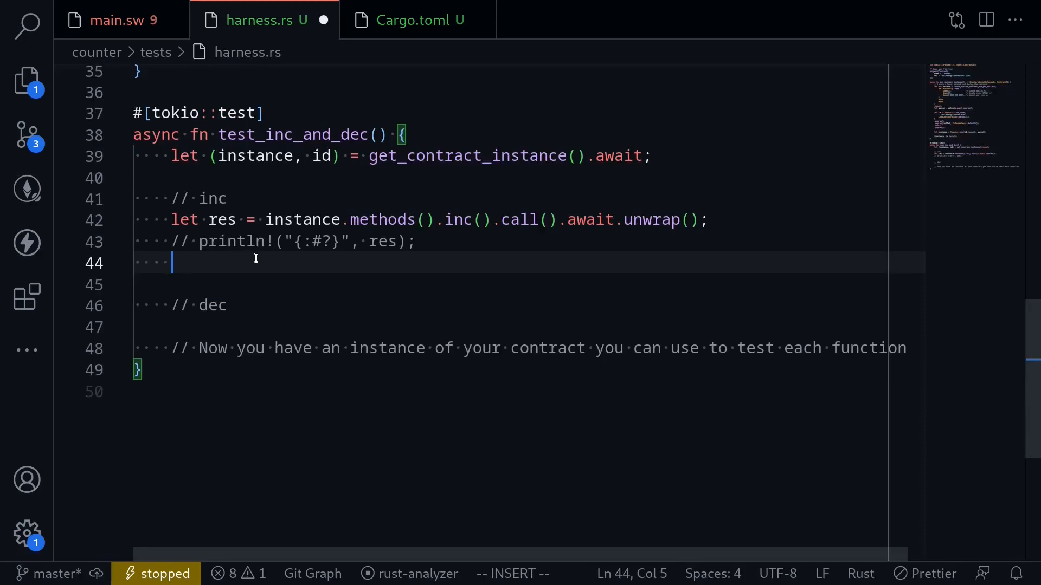
{"action": "type", "text": "as"}
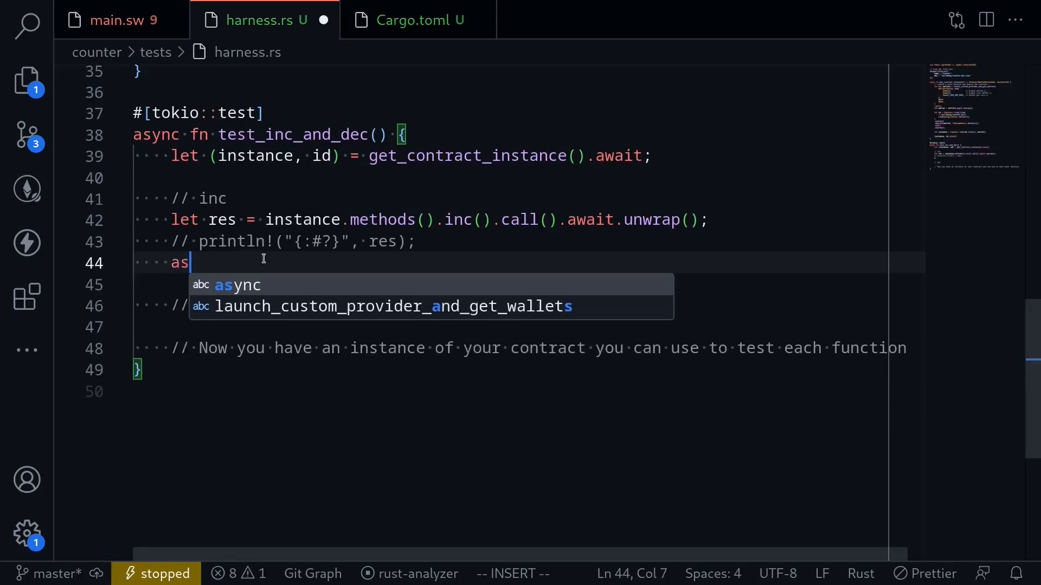
{"action": "type", "text": "sert_eq"}
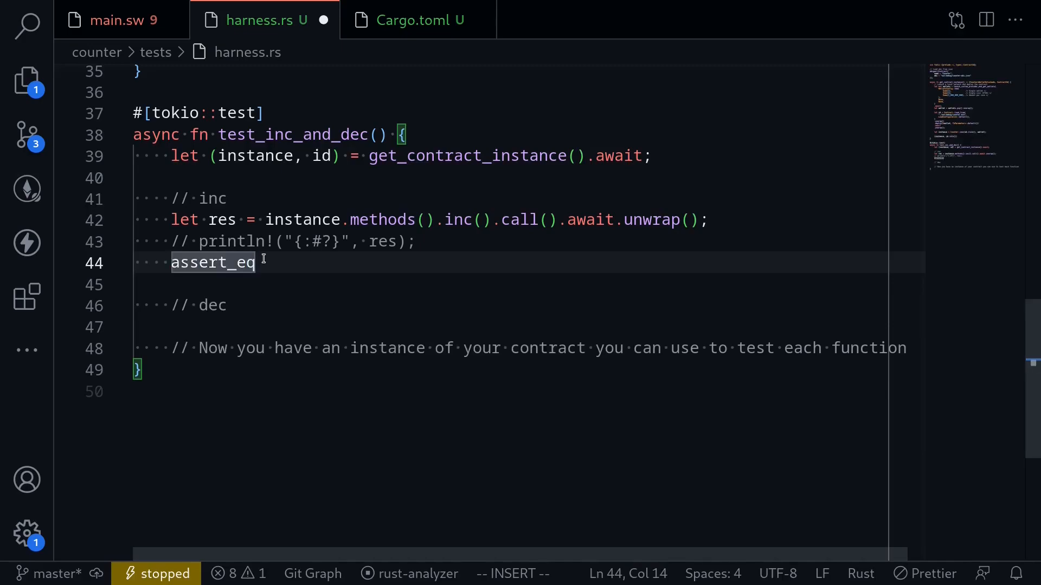
{"action": "type", "text": "!()"}
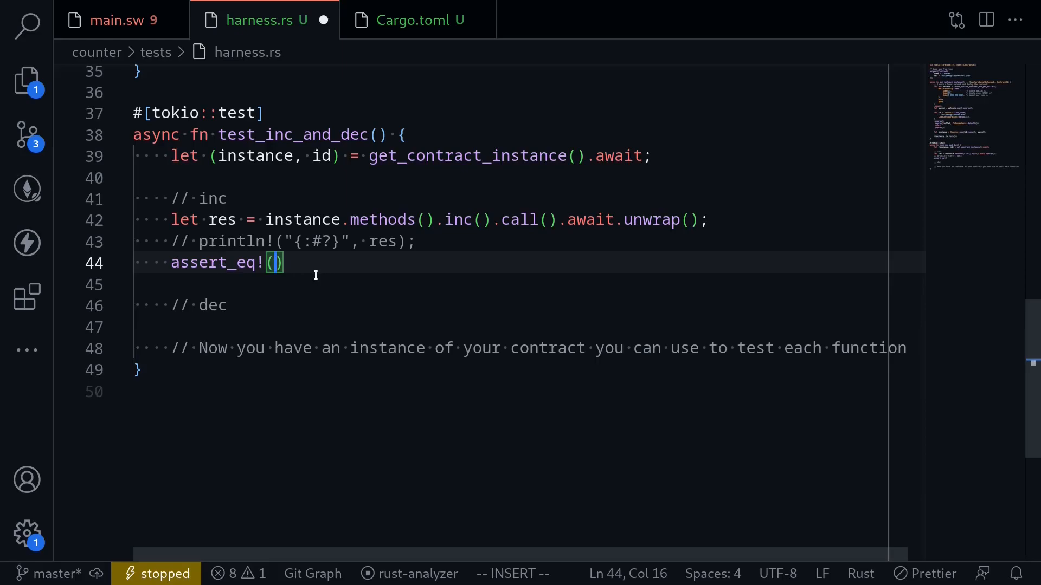
{"action": "type", "text": "res.v"}
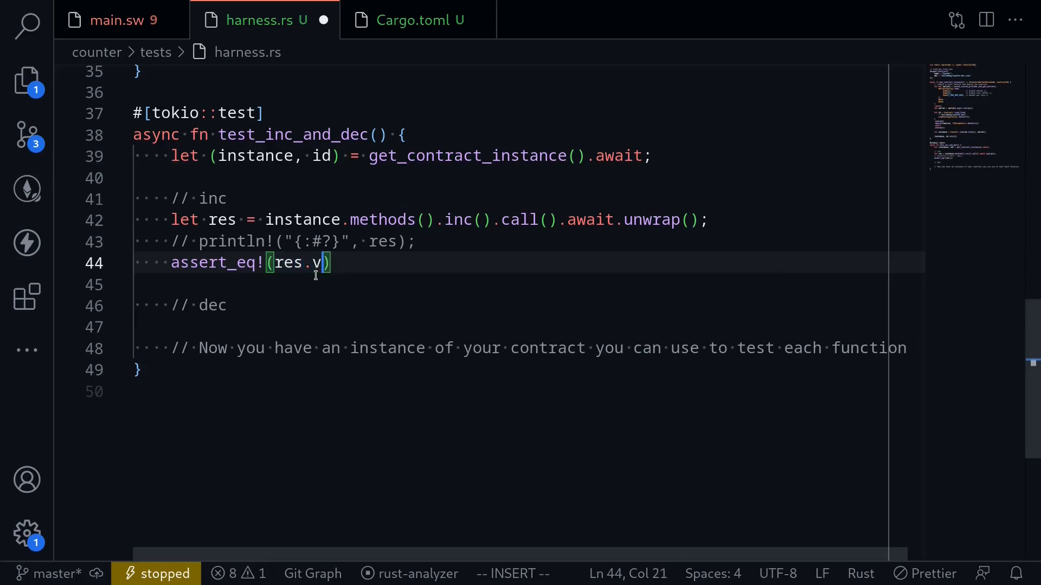
{"action": "type", "text": "alue,"}
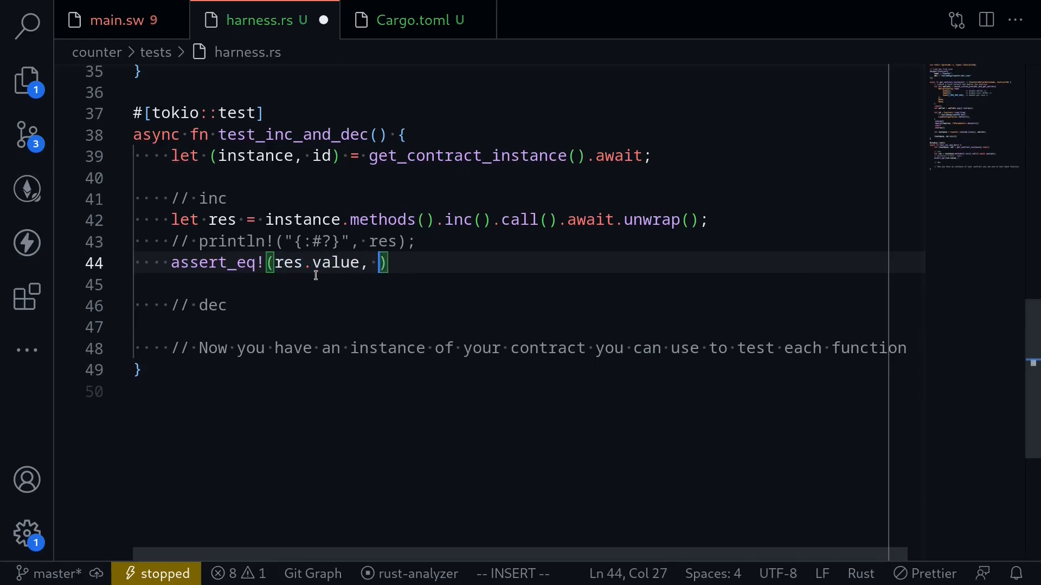
{"action": "type", "text": "1;"}
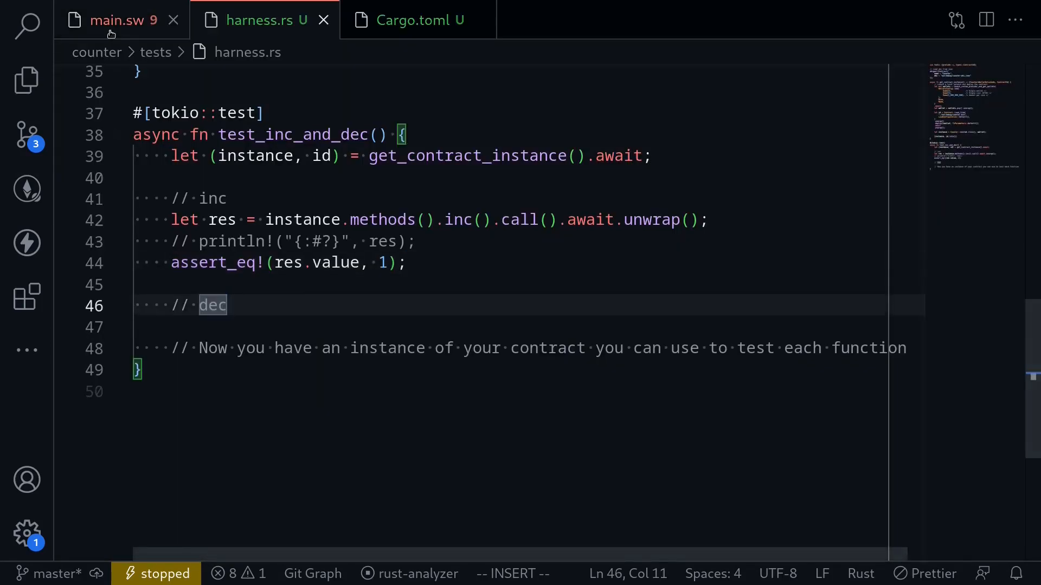
{"action": "left_click", "coordinate": [113, 20]}
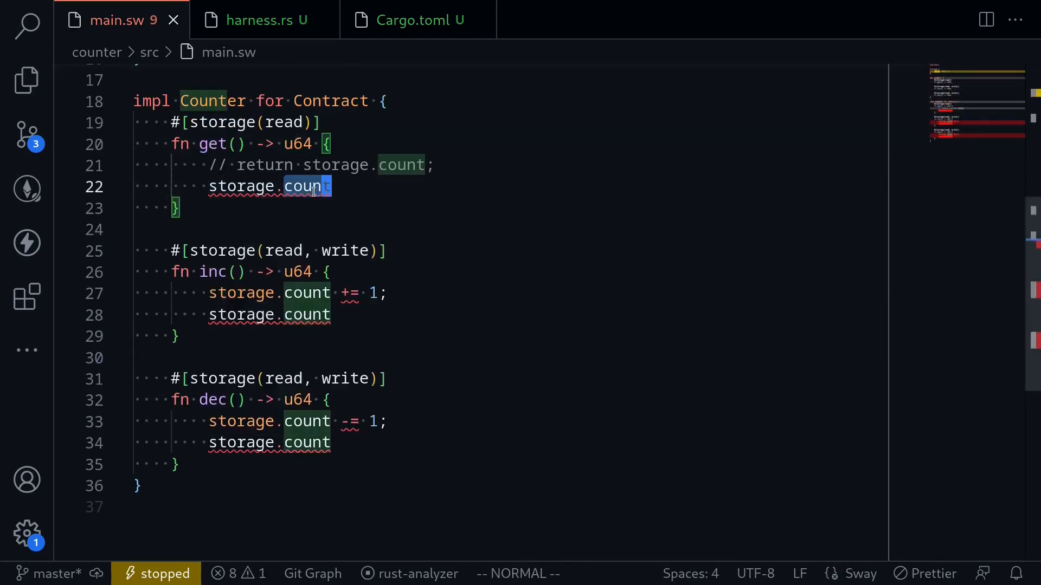
- Duplicate the inc lines as a get() call asserting value 1, then add a dec() call with its own assert_eq!
{"action": "left_click", "coordinate": [262, 19]}
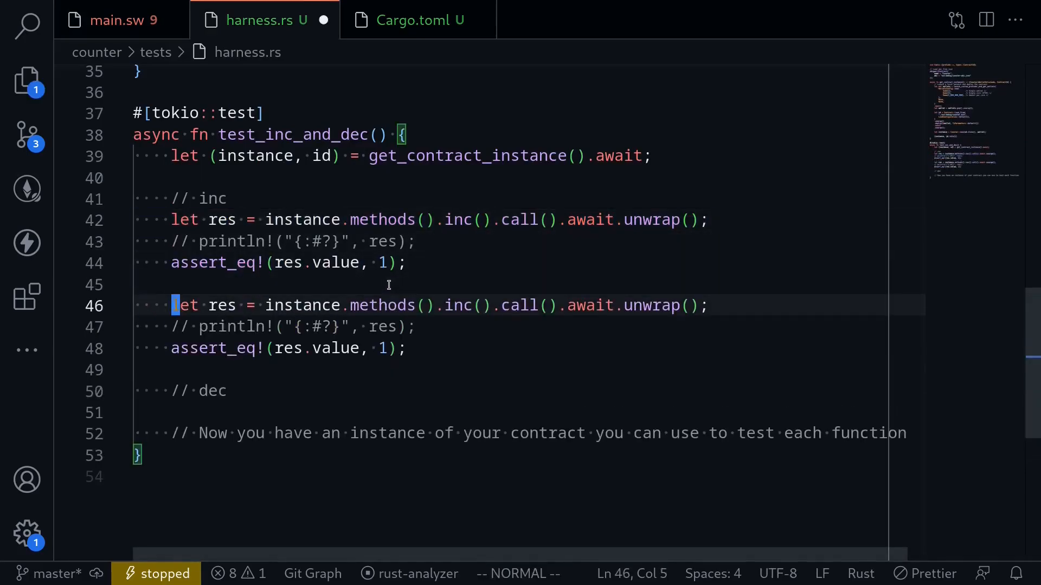
{"action": "type", "text": "get"}
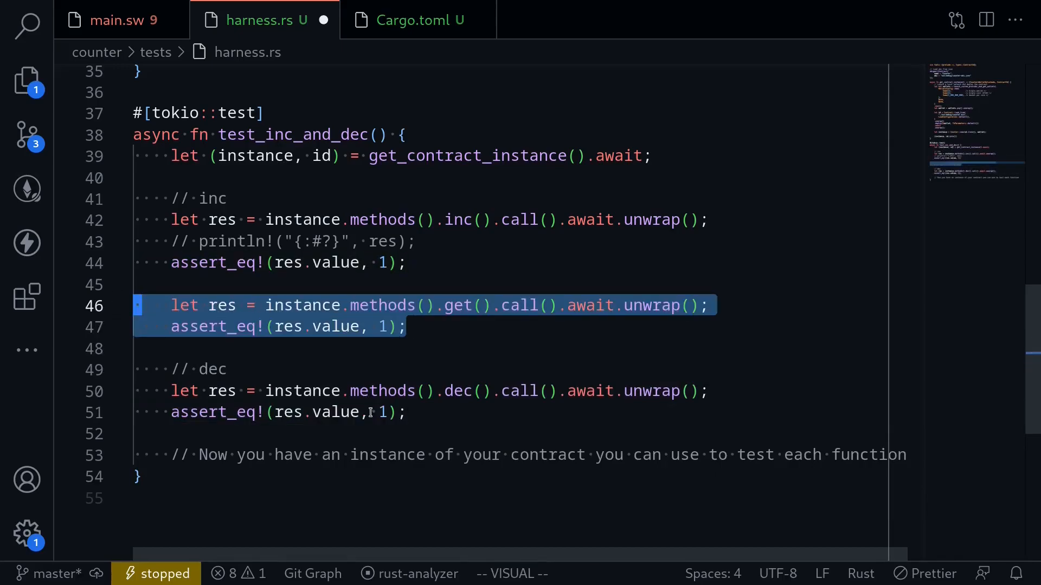
{"action": "key", "text": "Escape"}
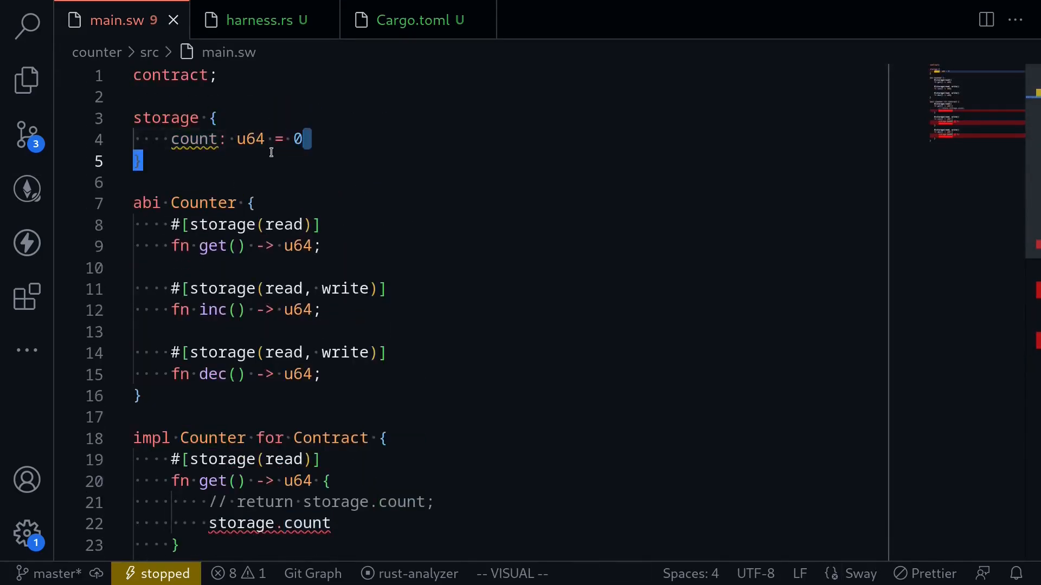
- Locate fn dec in main.sw and highlight its name to review the count subtraction
{"action": "scroll", "scroll_direction": "down", "scroll_amount": 3}
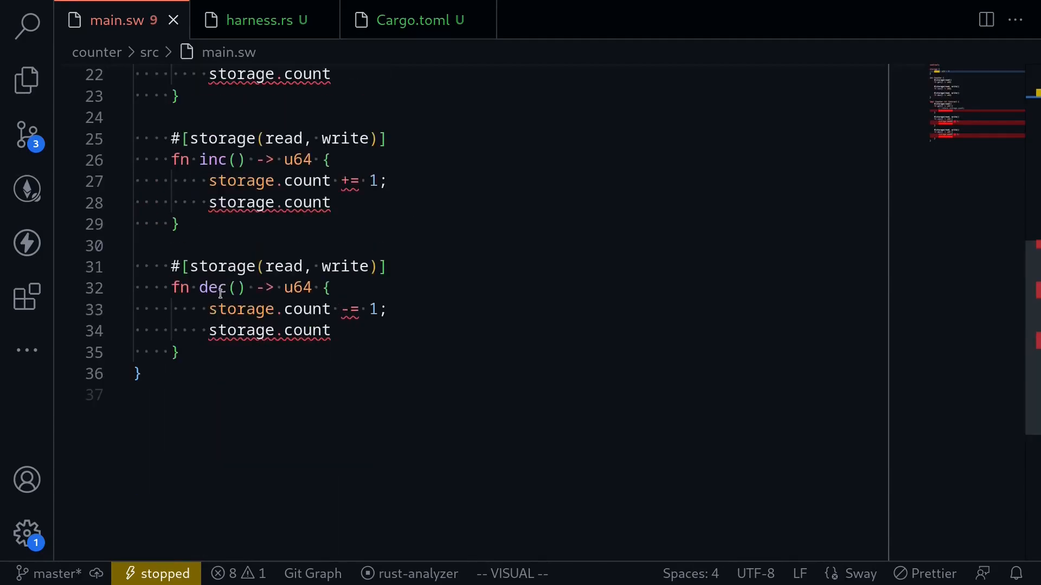
{"action": "double_click", "coordinate": [213, 288]}
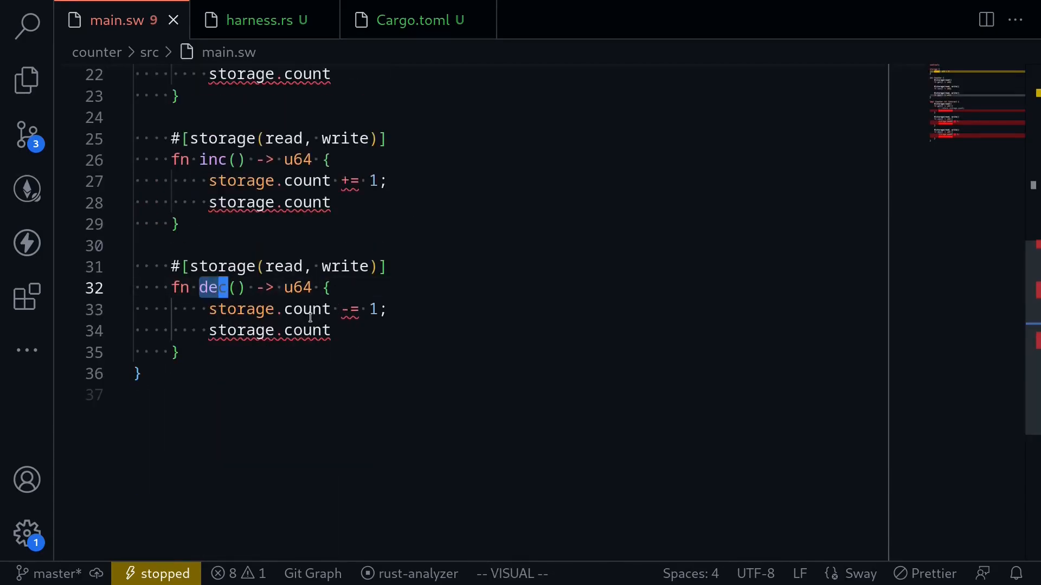
{"action": "mouse_move", "coordinate": [314, 388]}
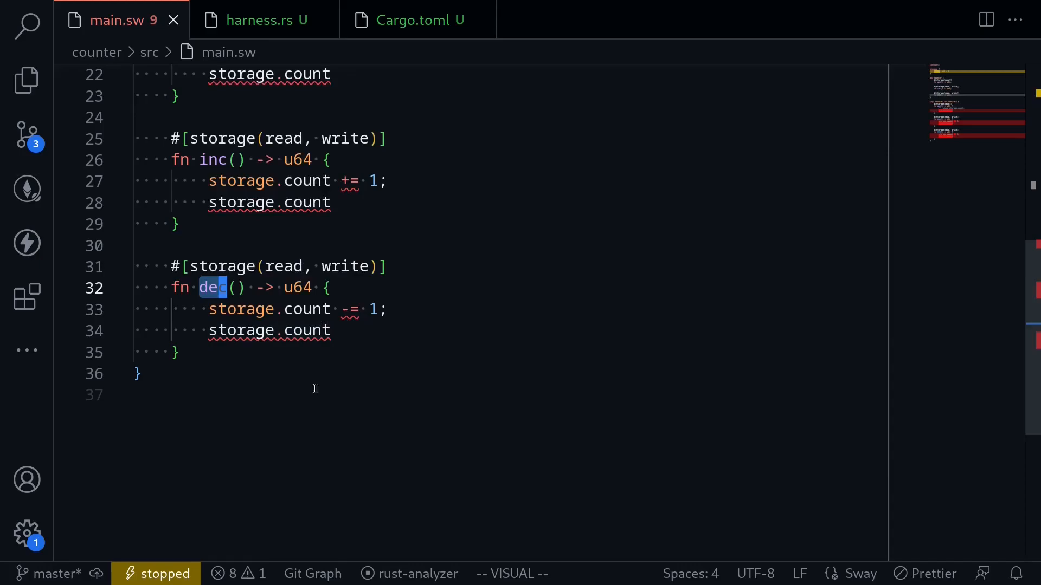
{"action": "mouse_move", "coordinate": [345, 391]}
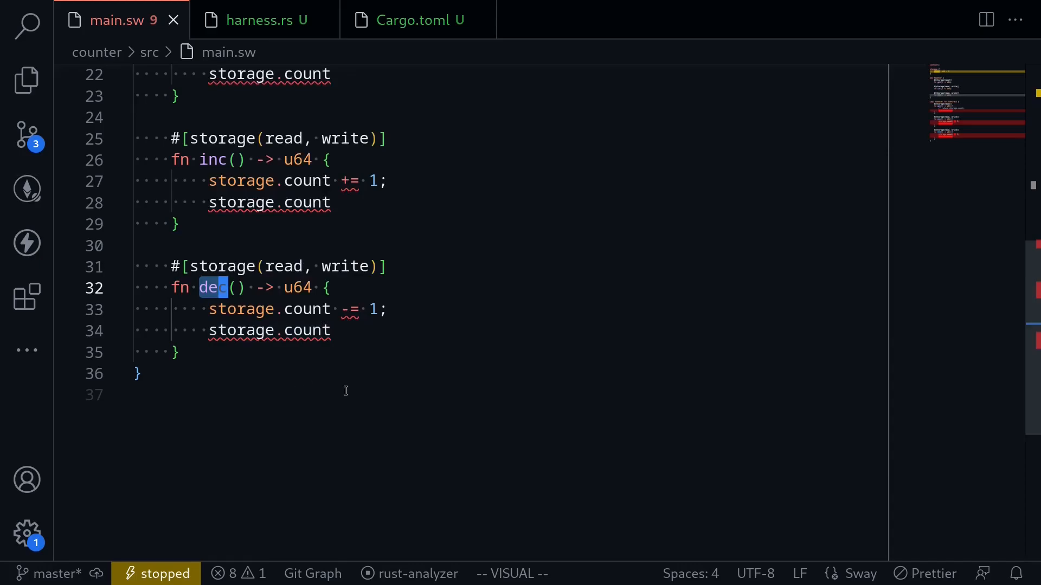
{"action": "key", "text": "Escape"}
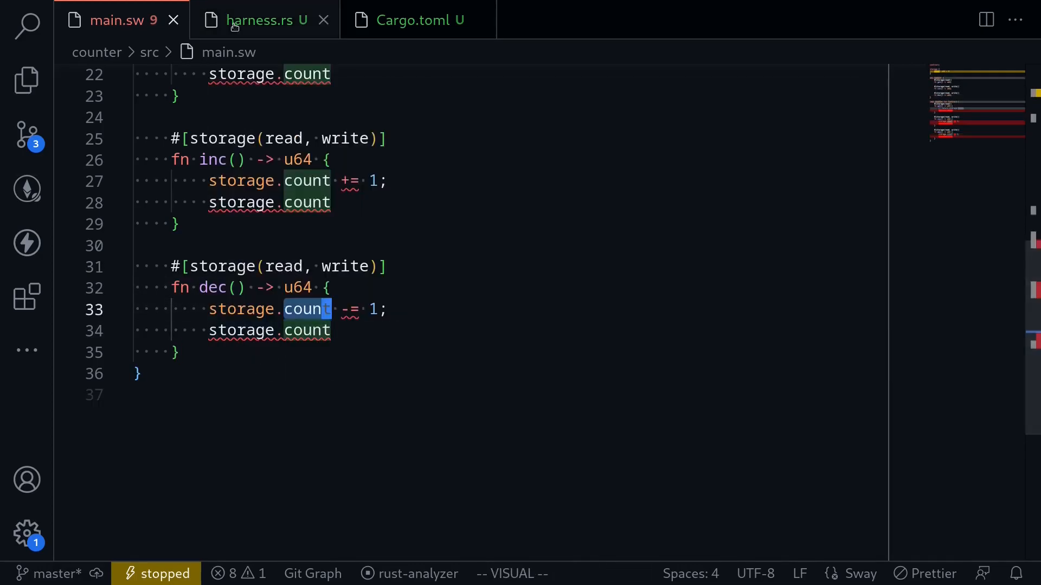
- Start test_dec_underflow in harness.rs with #[tokio::test] and #[should_panic] attributes
{"action": "left_click", "coordinate": [264, 20]}
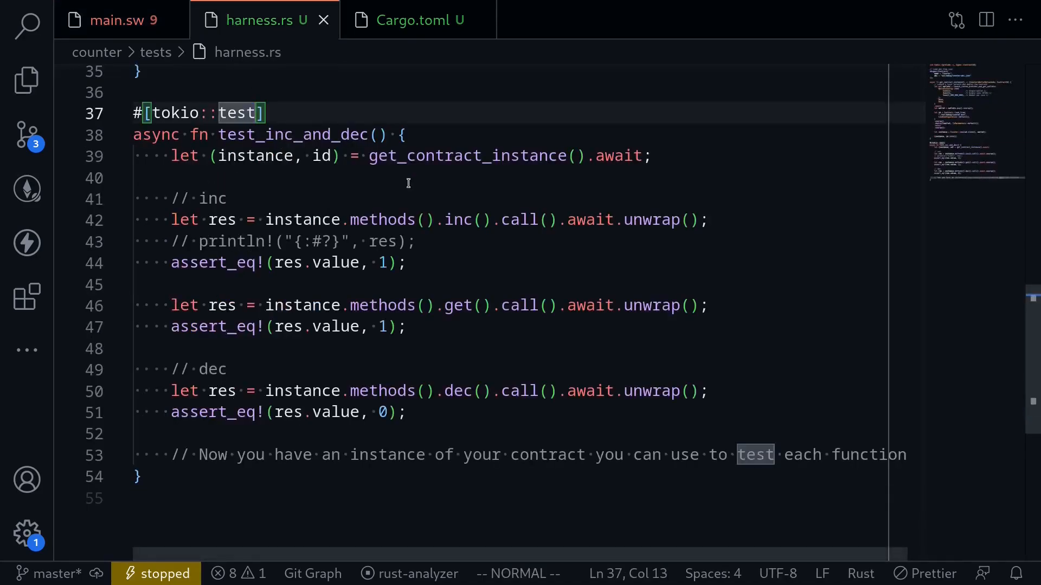
{"action": "scroll", "scroll_direction": "down", "scroll_amount": 3}
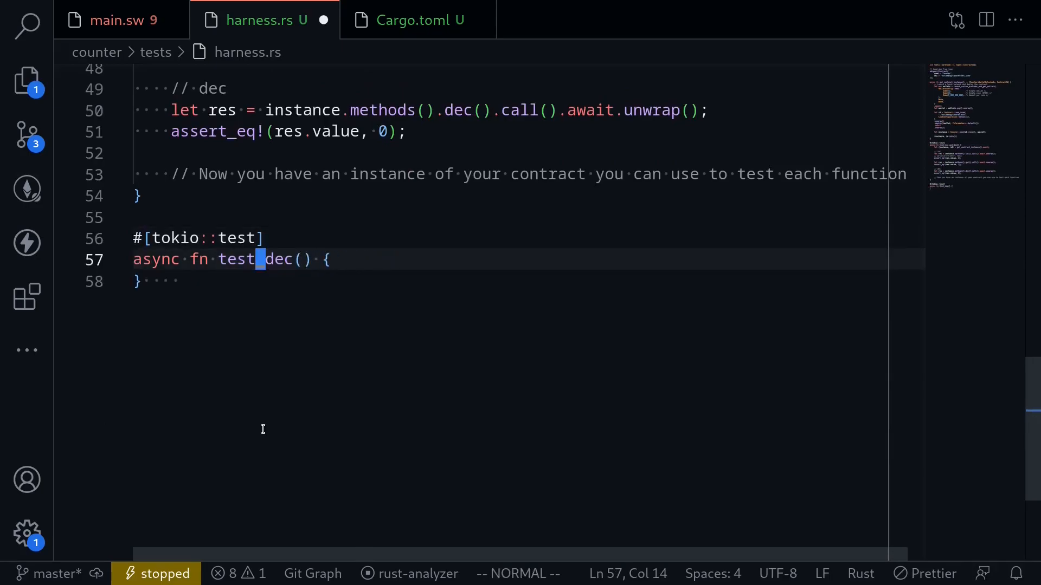
{"action": "type", "text": "_underflow"}
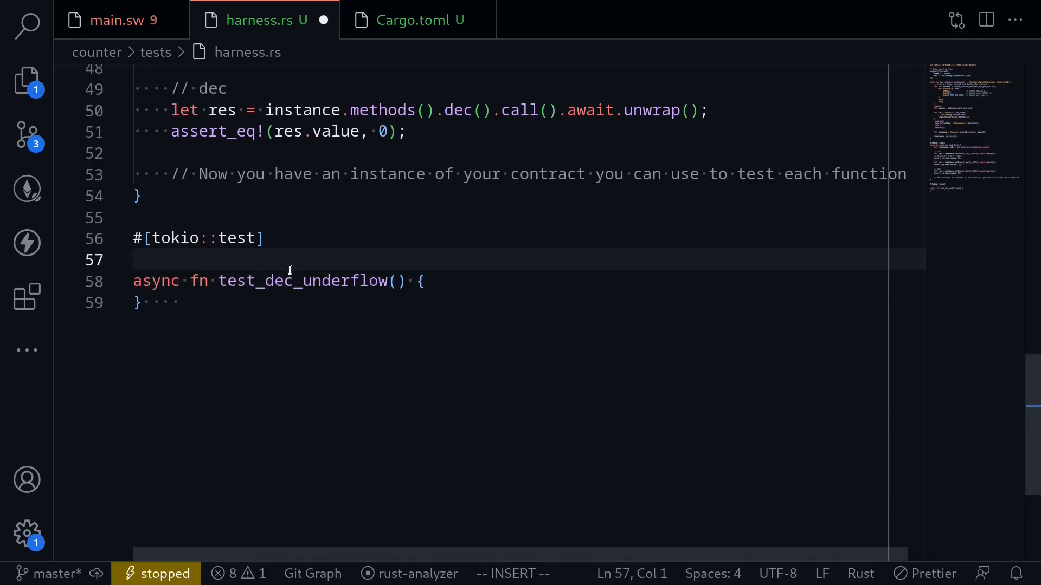
{"action": "type", "text": "#"}
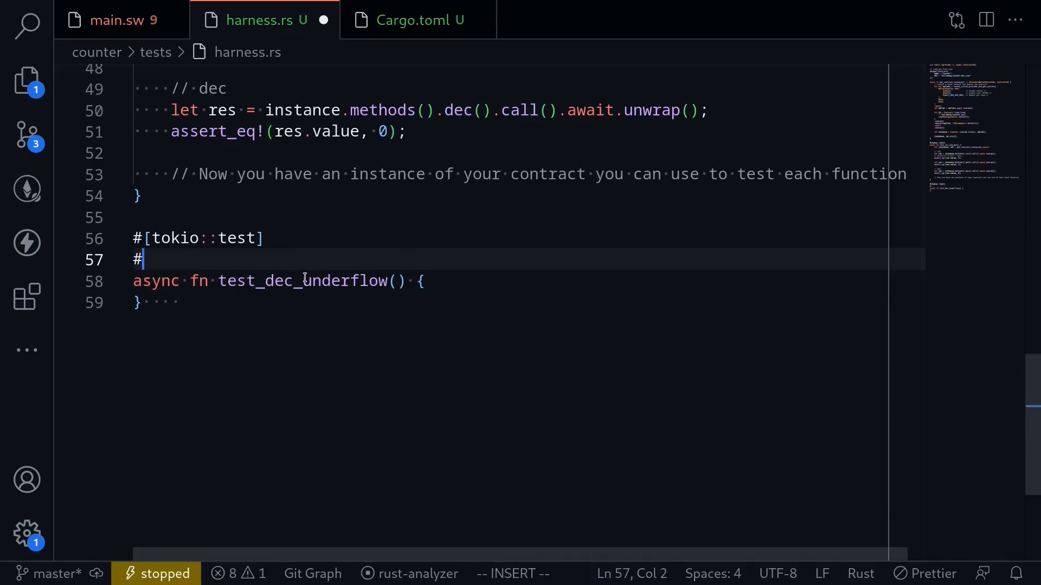
{"action": "type", "text": "[should_panic"}
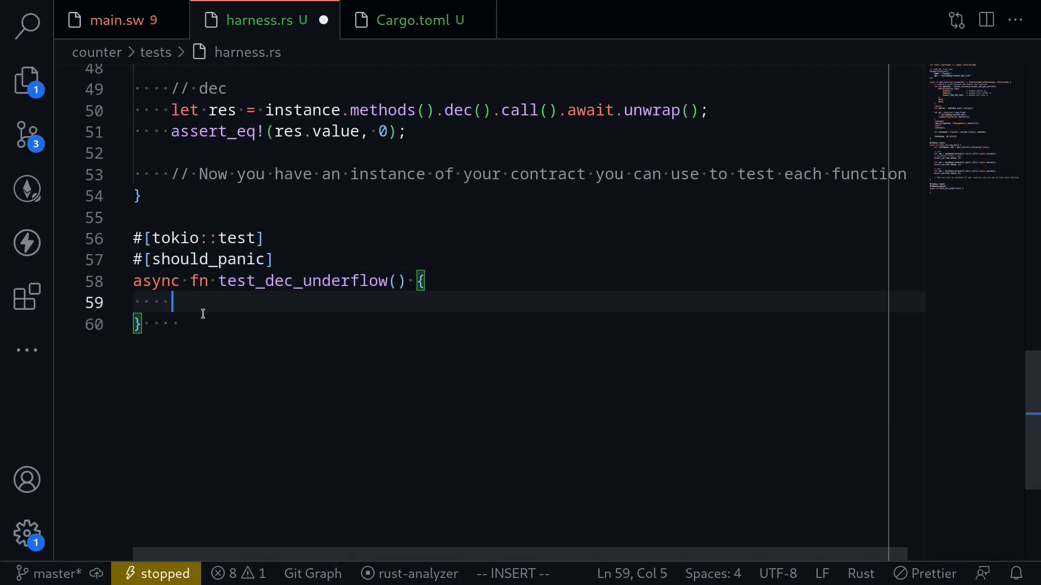
{"action": "mouse_move", "coordinate": [190, 302]}
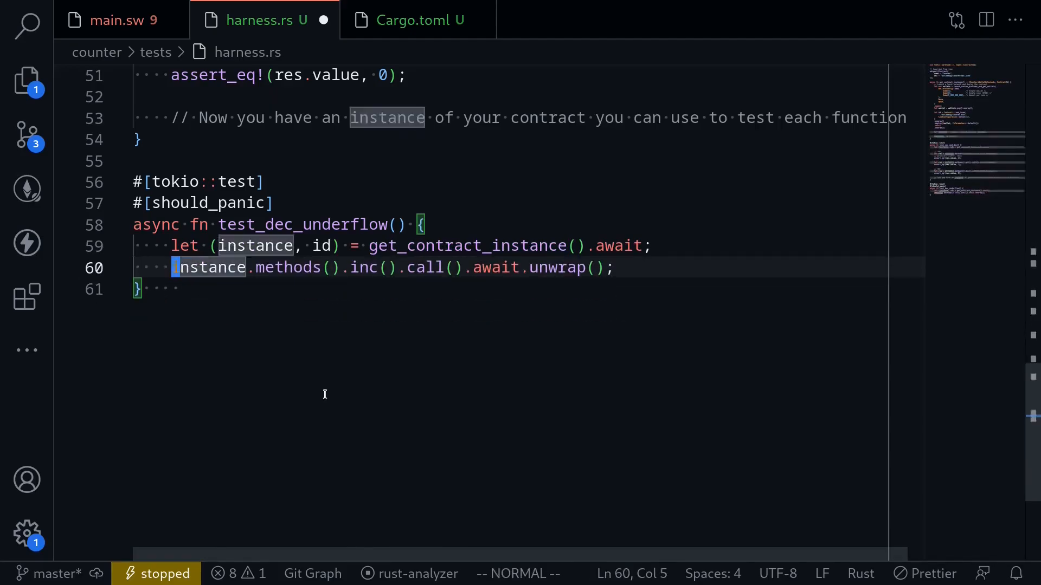
- Finish the test body calling instance.methods().dec().call().await.unwrap()
{"action": "type", "text": "dec"}
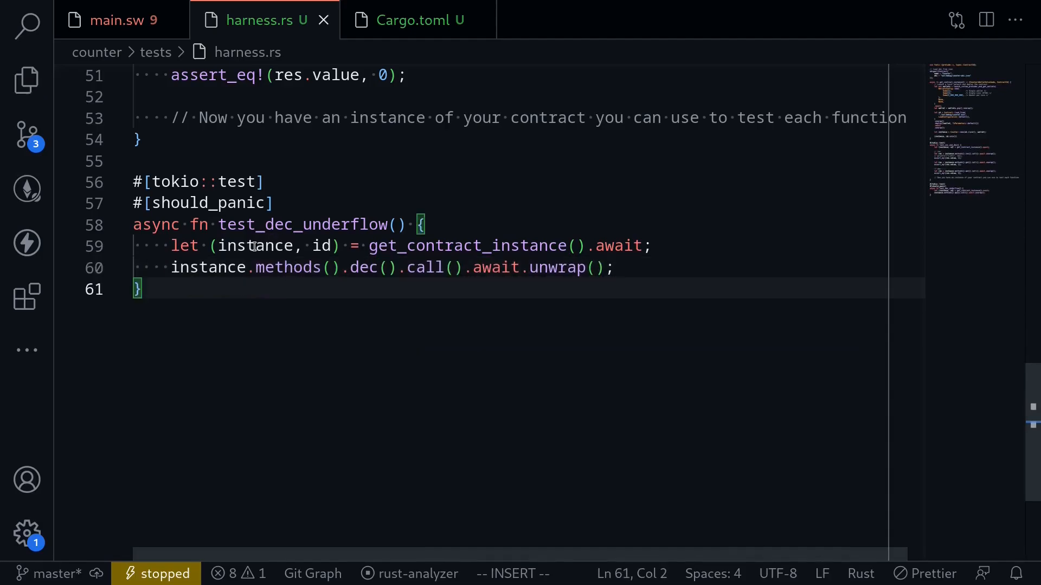
{"action": "double_click", "coordinate": [256, 246]}
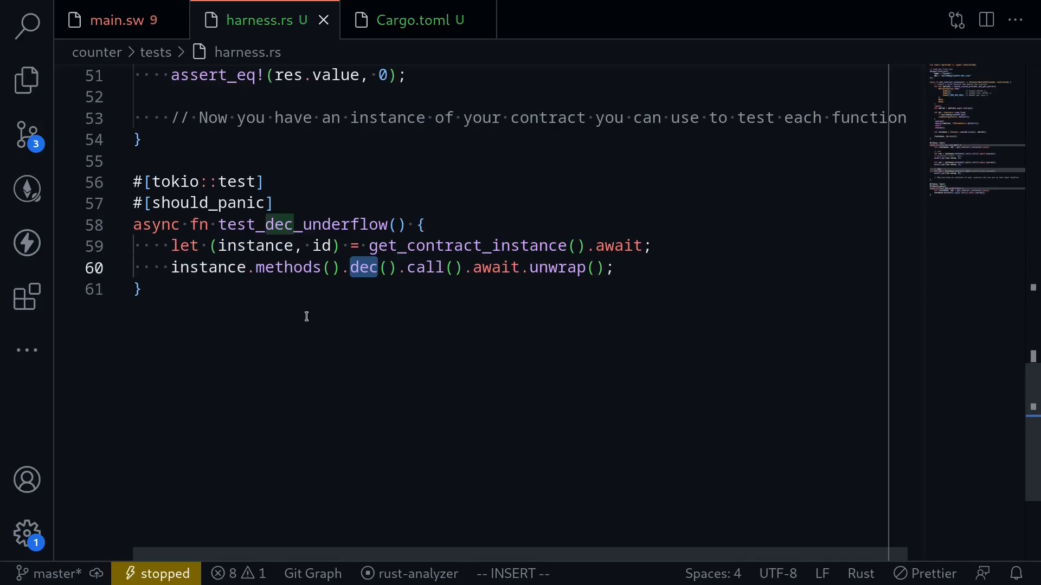
{"action": "left_click", "coordinate": [278, 202]}
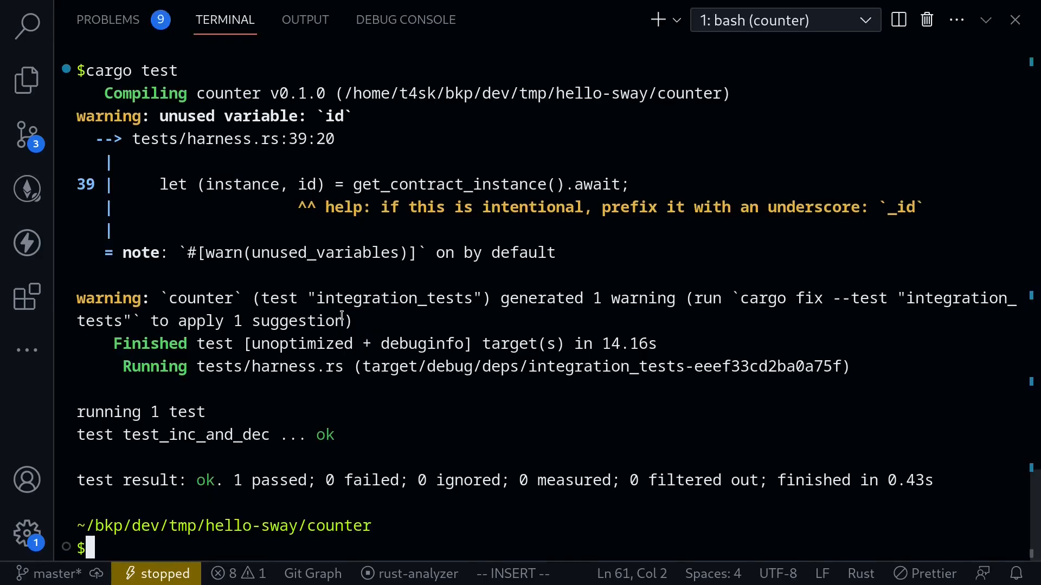
- Run cargo test in the terminal, confirming test_inc_and_dec passes 1 passed, 0 failed
{"action": "type", "text": "cargo test"}
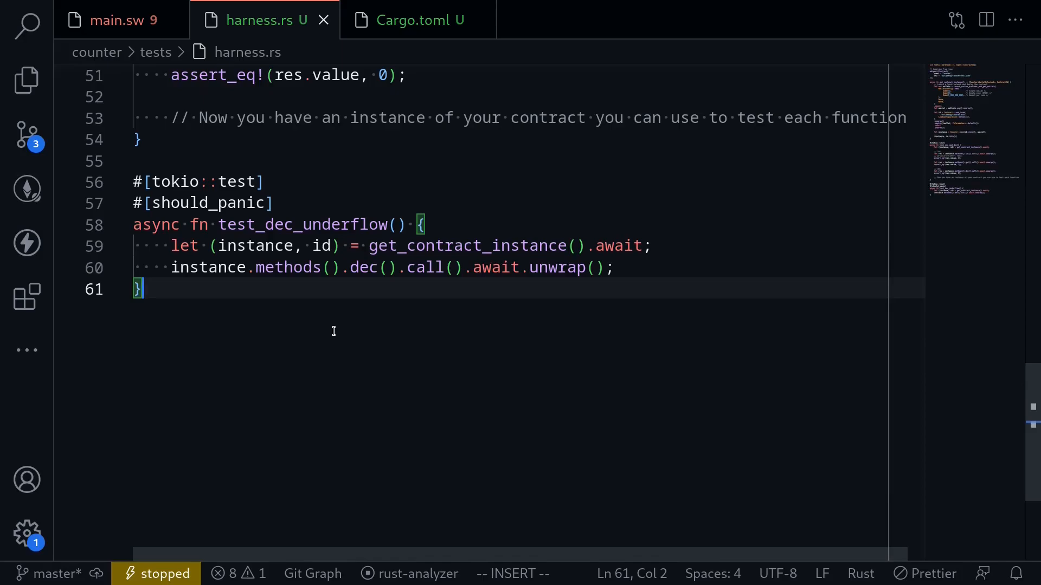
{"action": "mouse_move", "coordinate": [304, 323]}
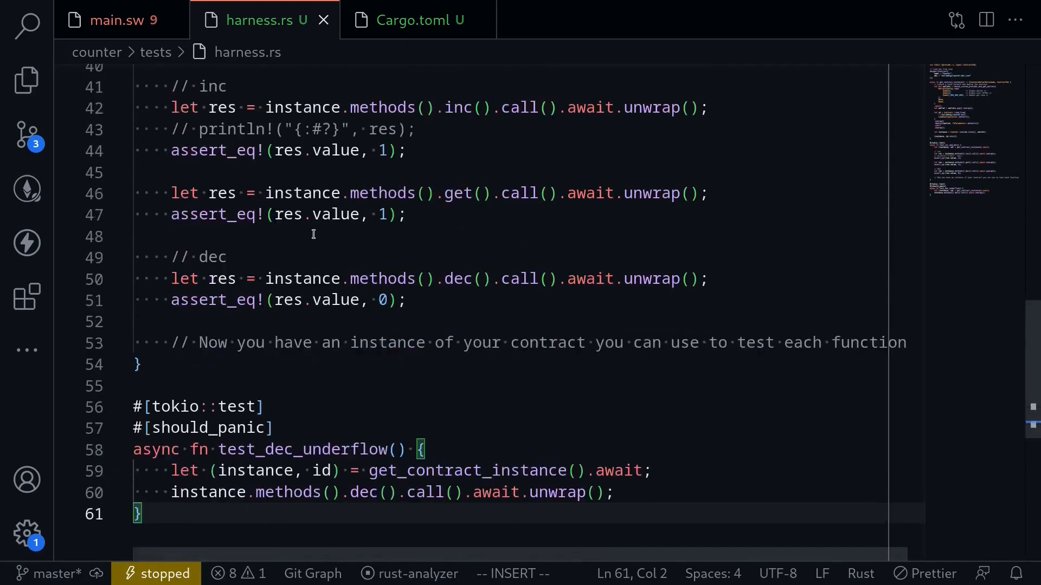
{"action": "scroll", "scroll_direction": "down", "scroll_amount": 3}
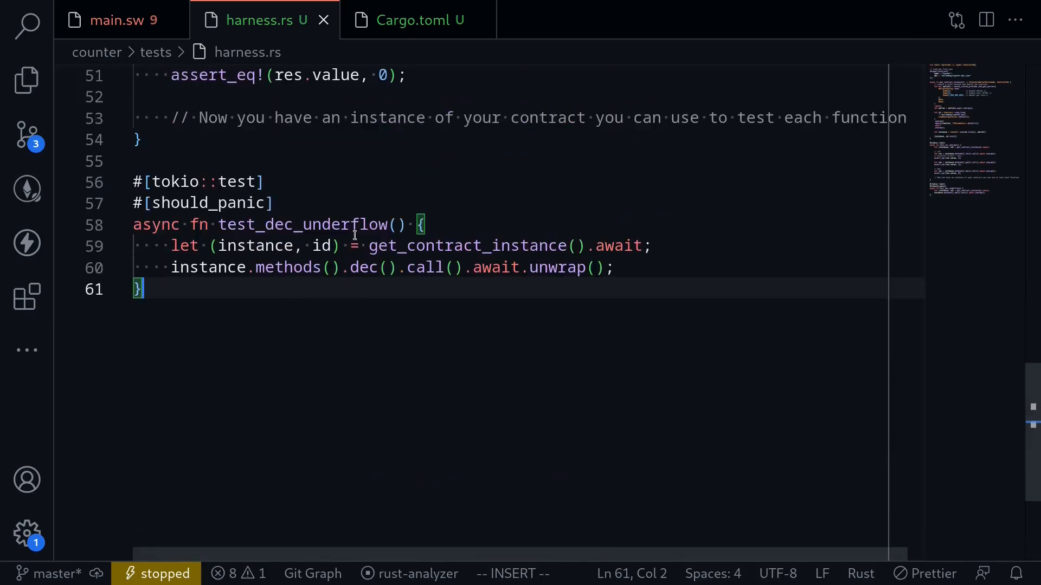